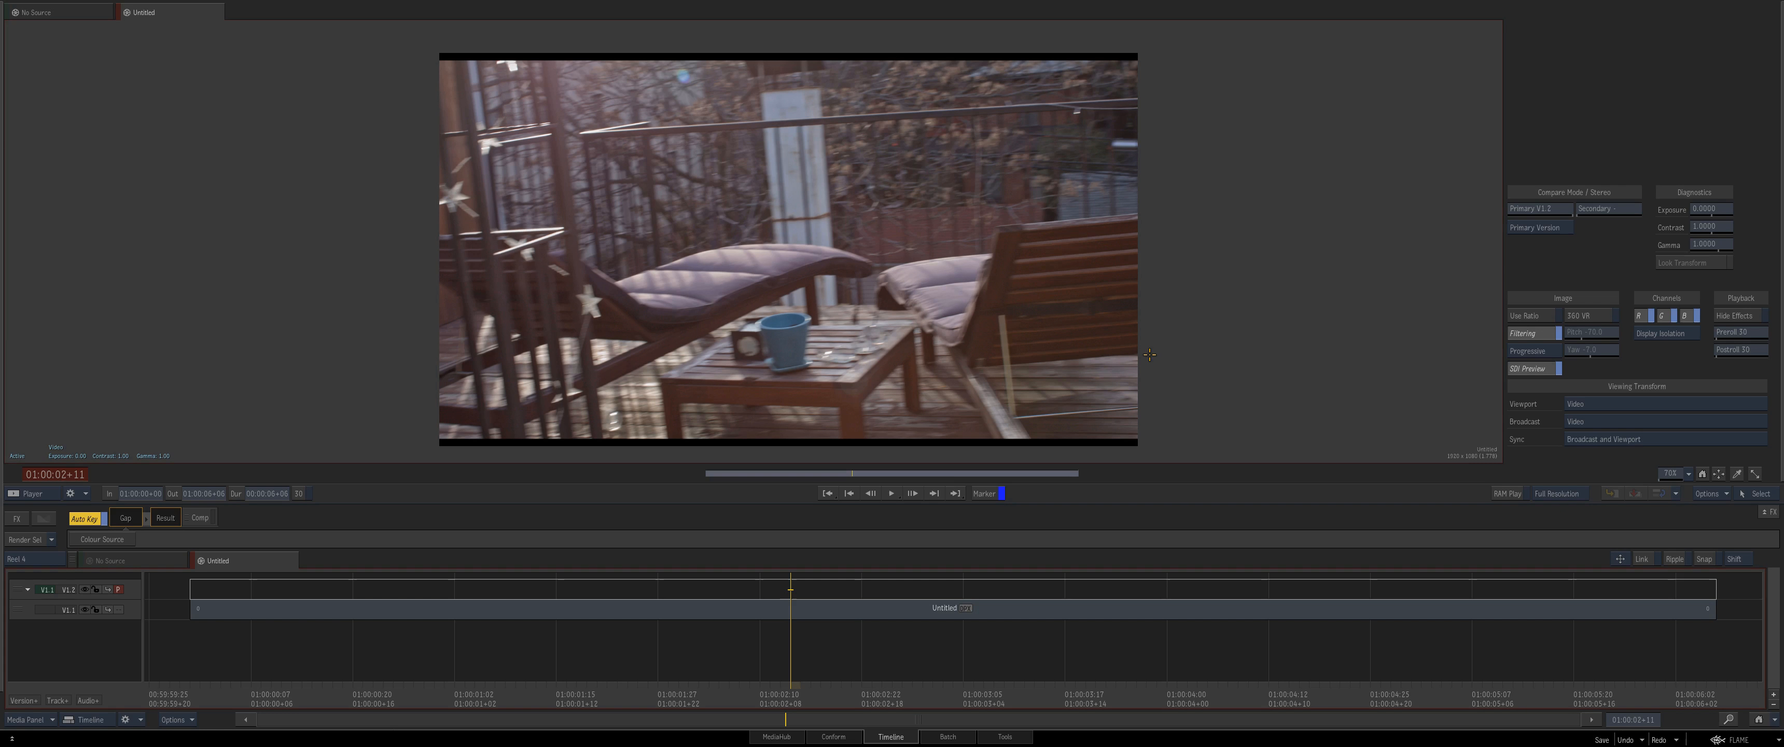
pyautogui.moveTo(935, 385)
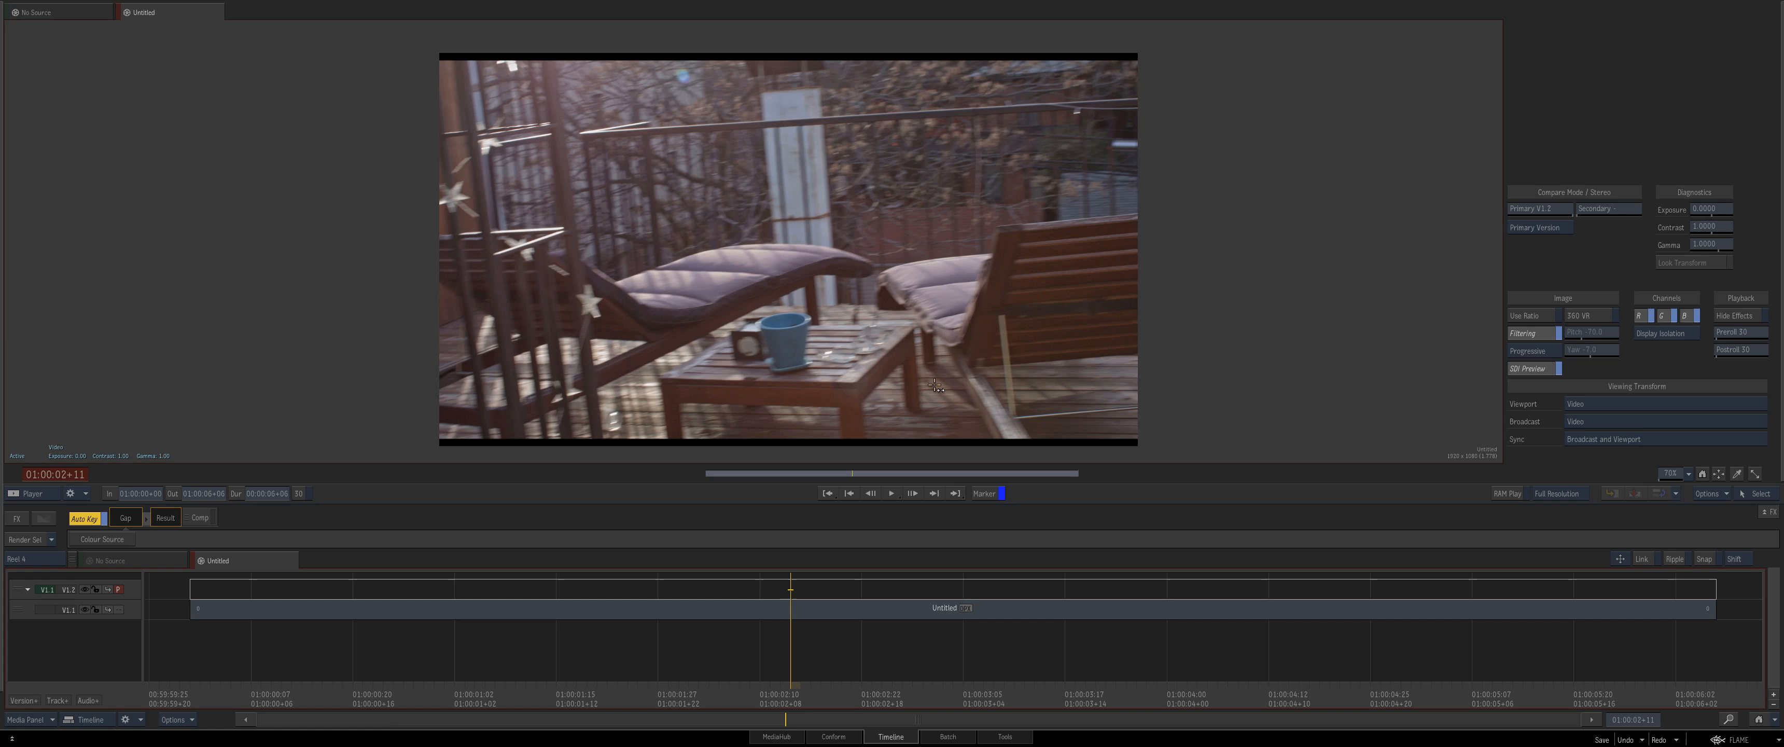
pyautogui.moveTo(1315, 418)
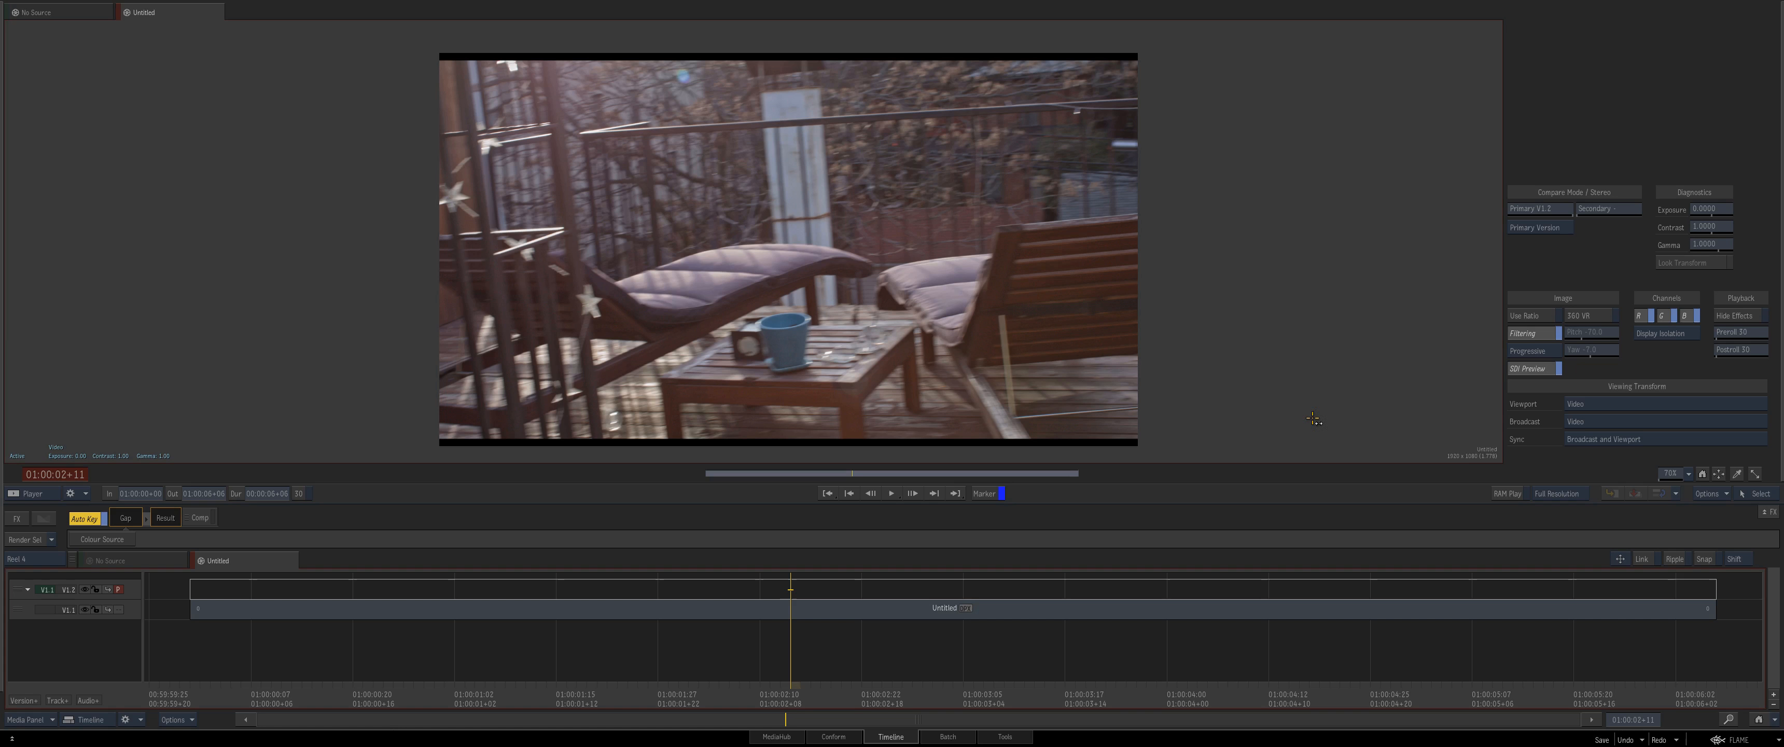
pyautogui.moveTo(1120, 288)
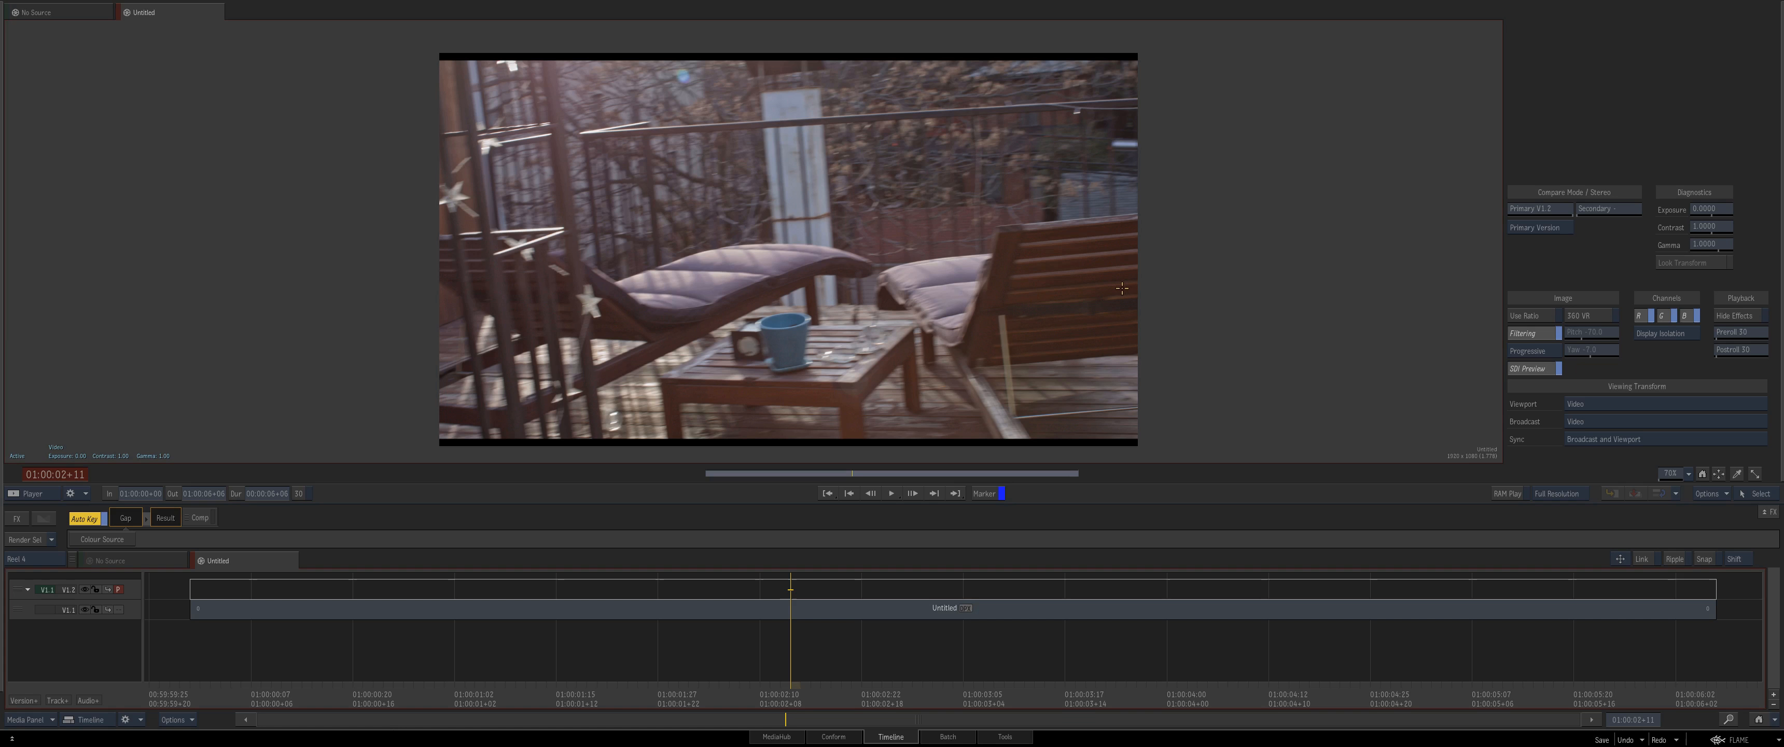
pyautogui.moveTo(1520, 343)
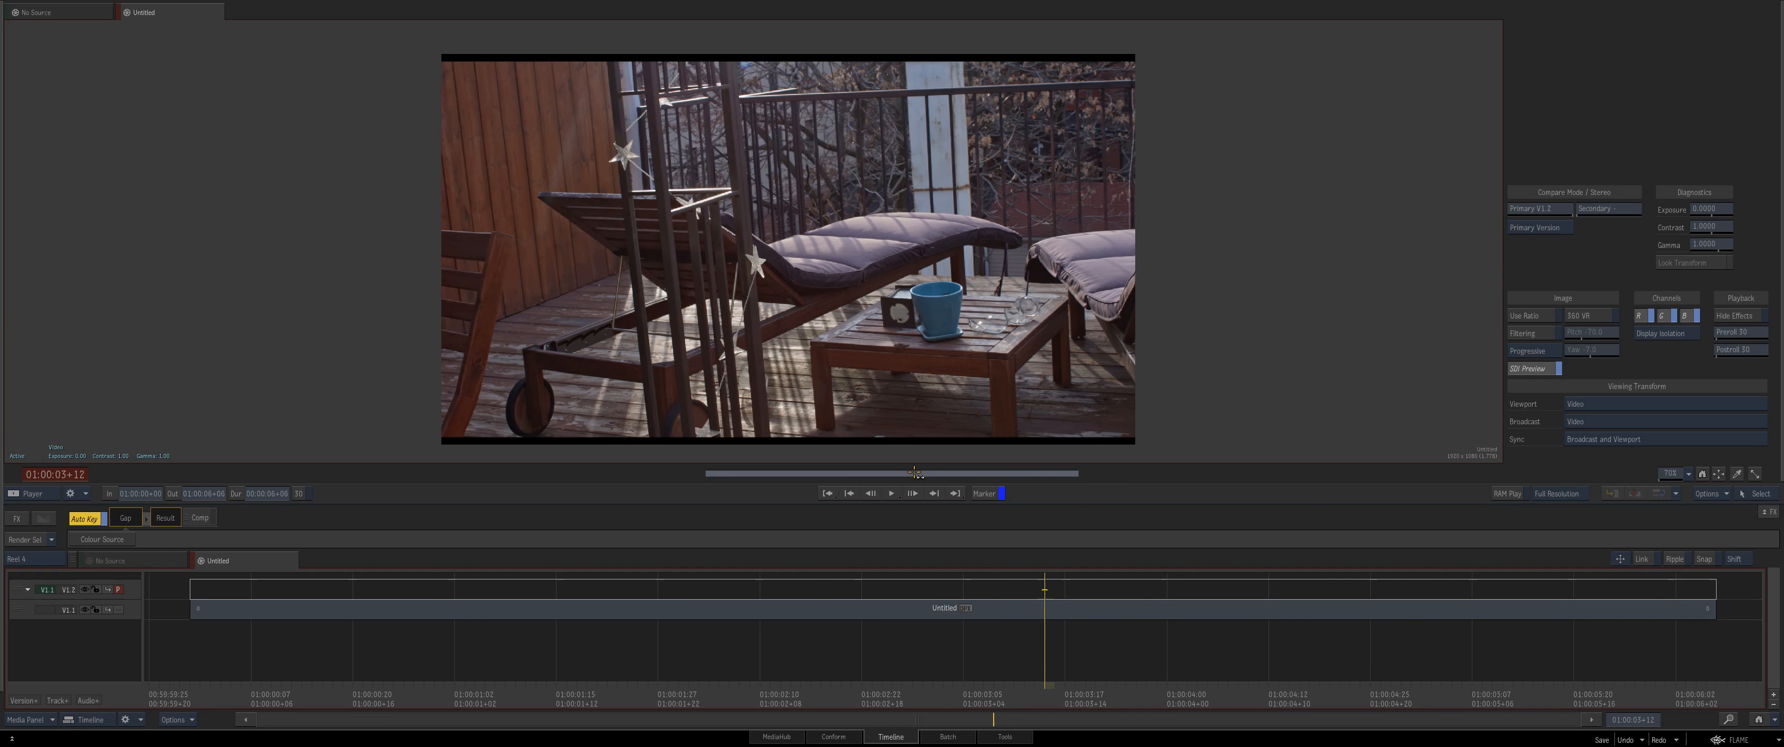
# - Scrub the positioner forward and back through the shaky balcony clip to review its frames
pyautogui.moveTo(1047, 588); pyautogui.dragTo(842, 588)
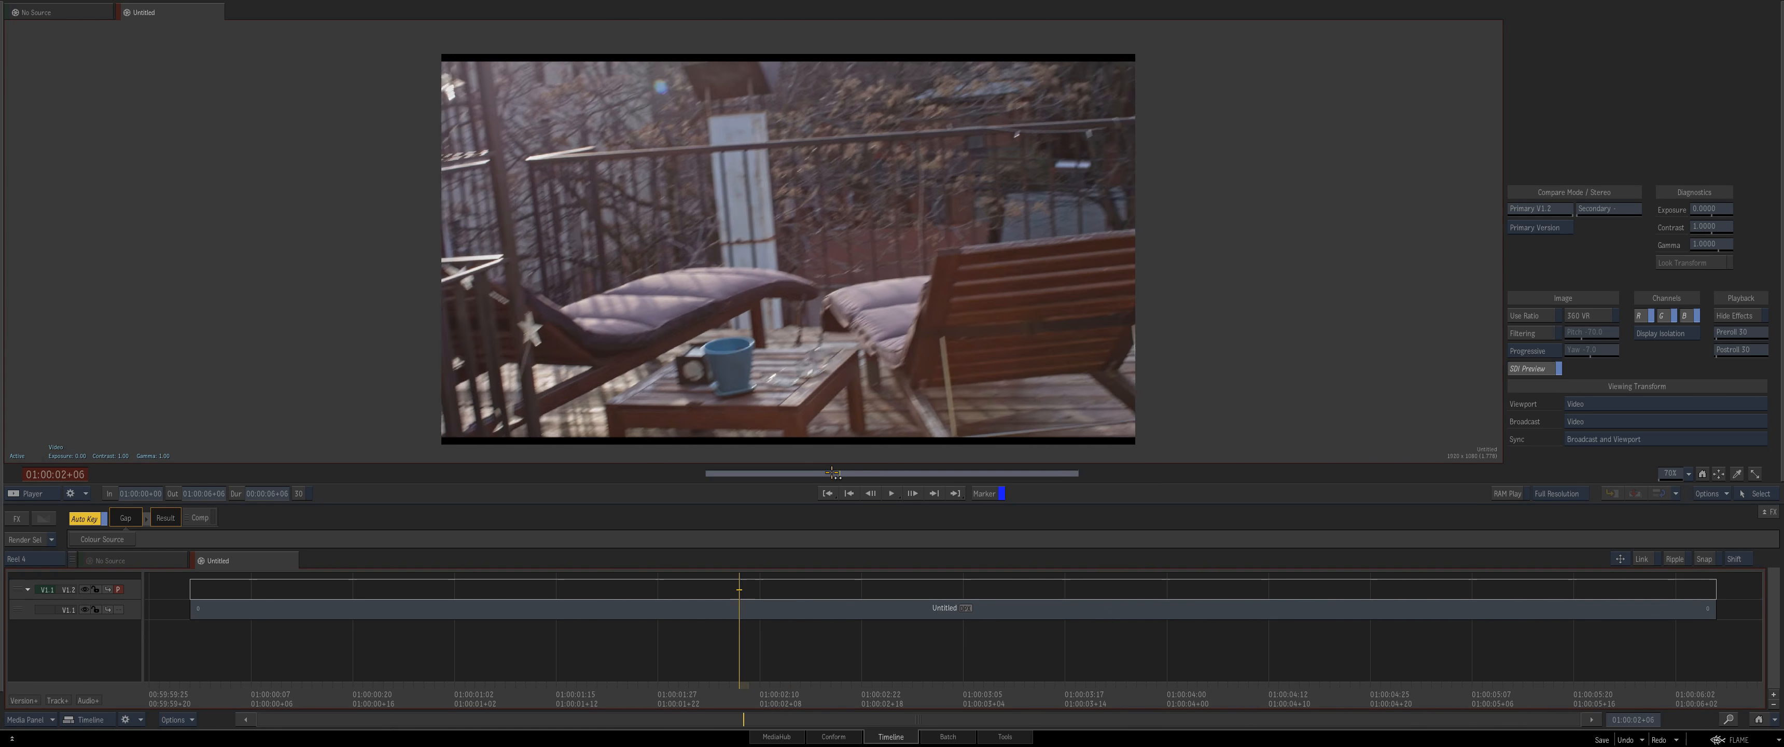
pyautogui.moveTo(737, 588); pyautogui.dragTo(679, 589)
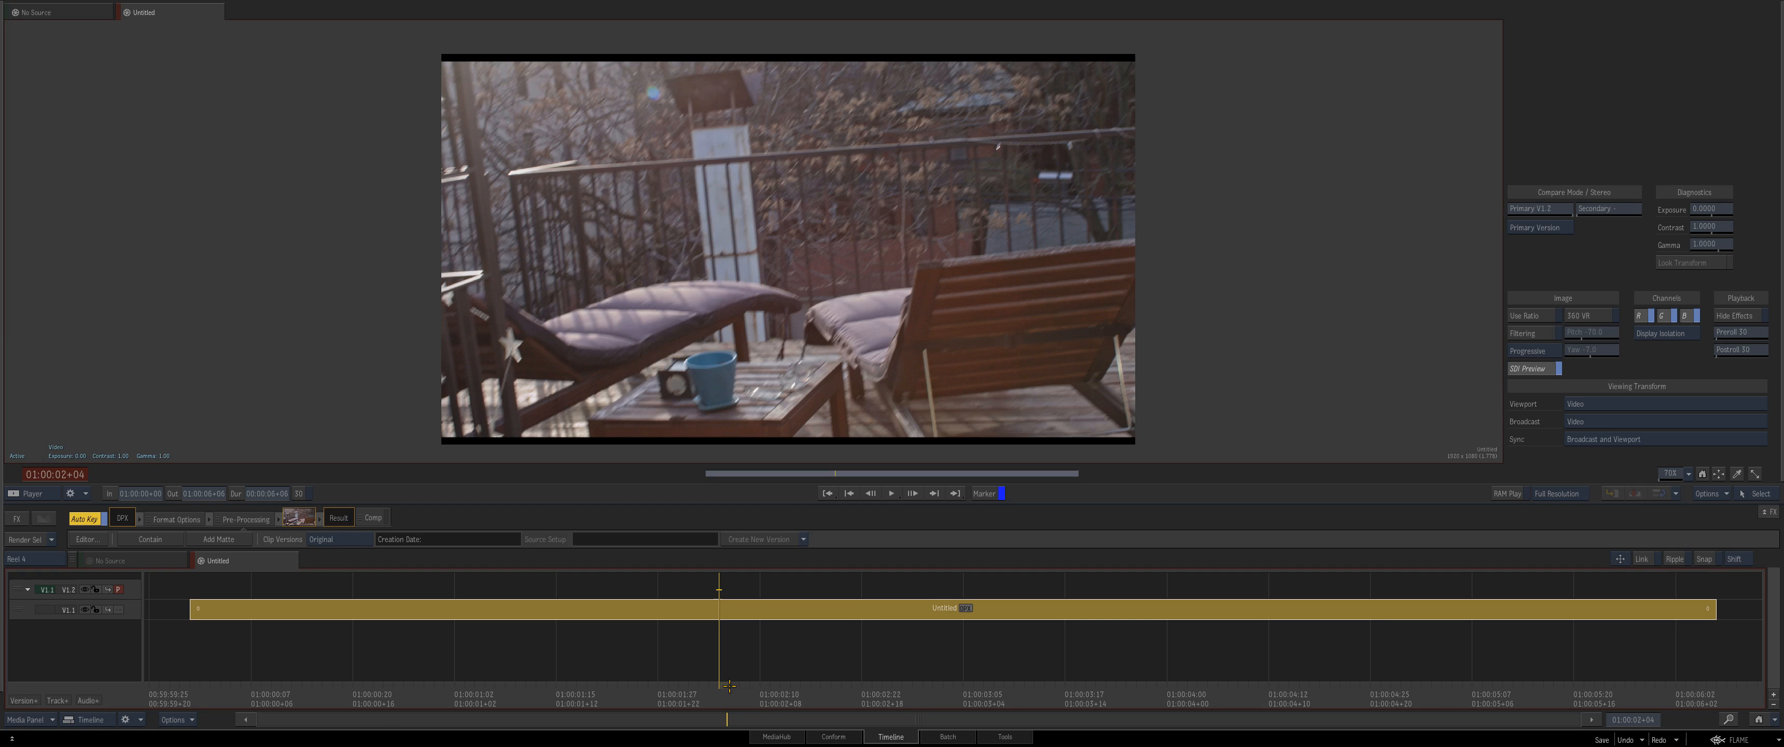
pyautogui.moveTo(1130, 57)
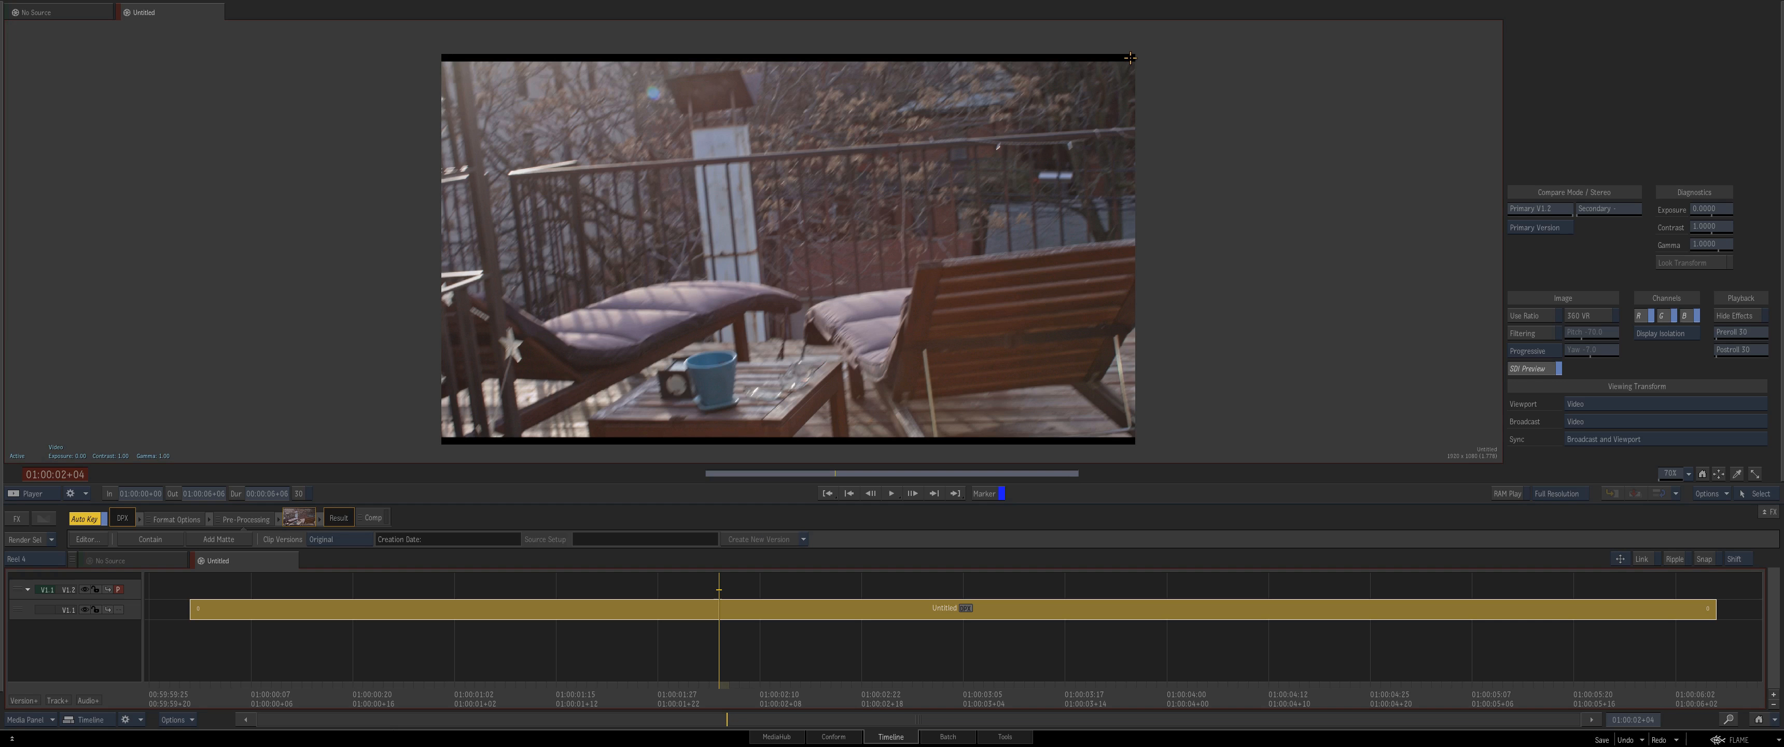
pyautogui.moveTo(662, 54)
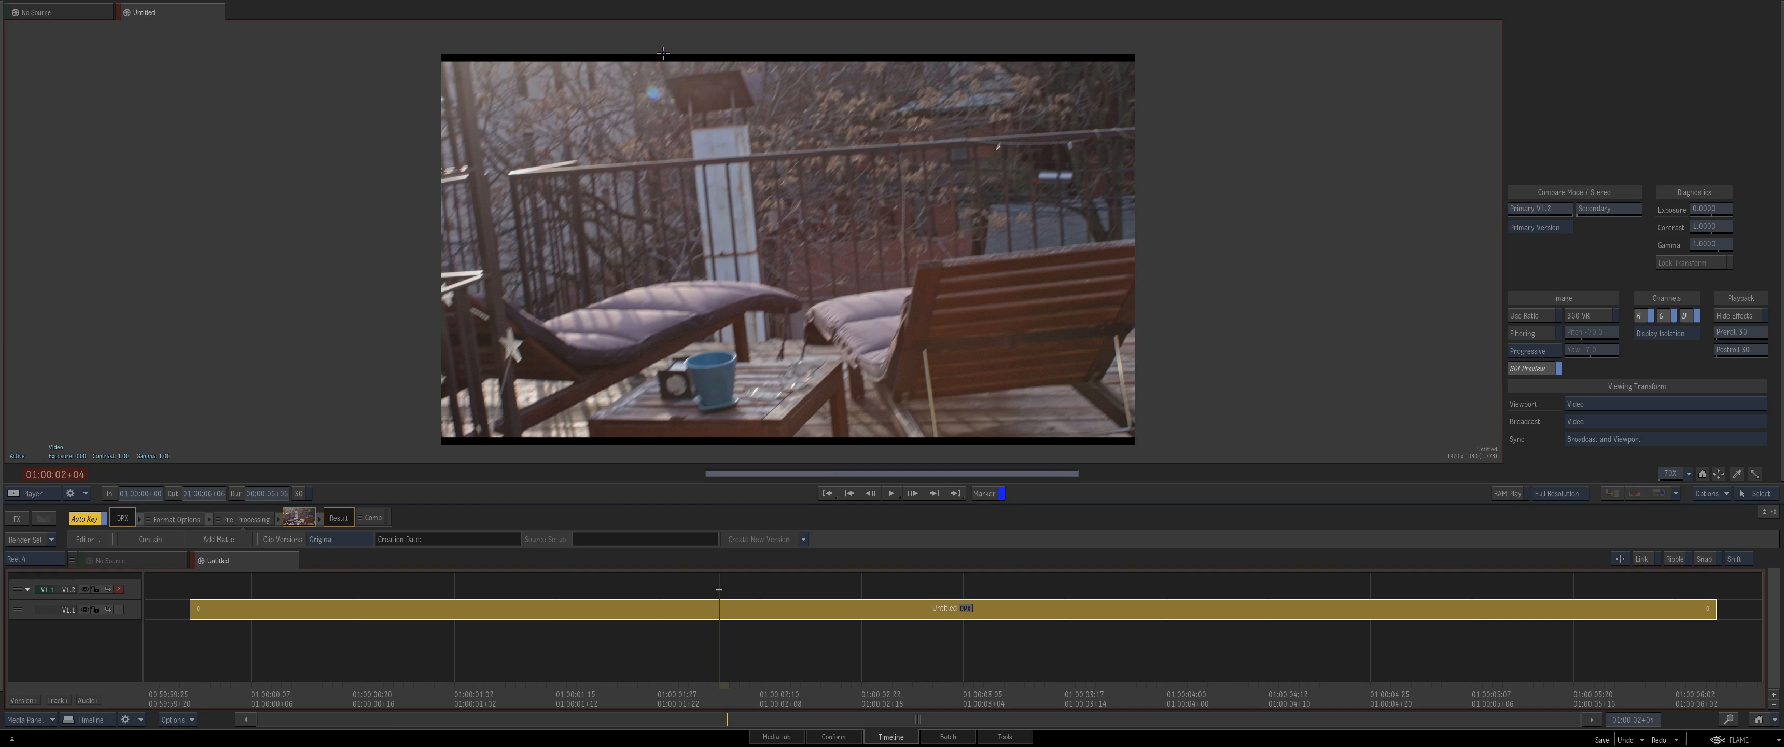
pyautogui.moveTo(618, 70)
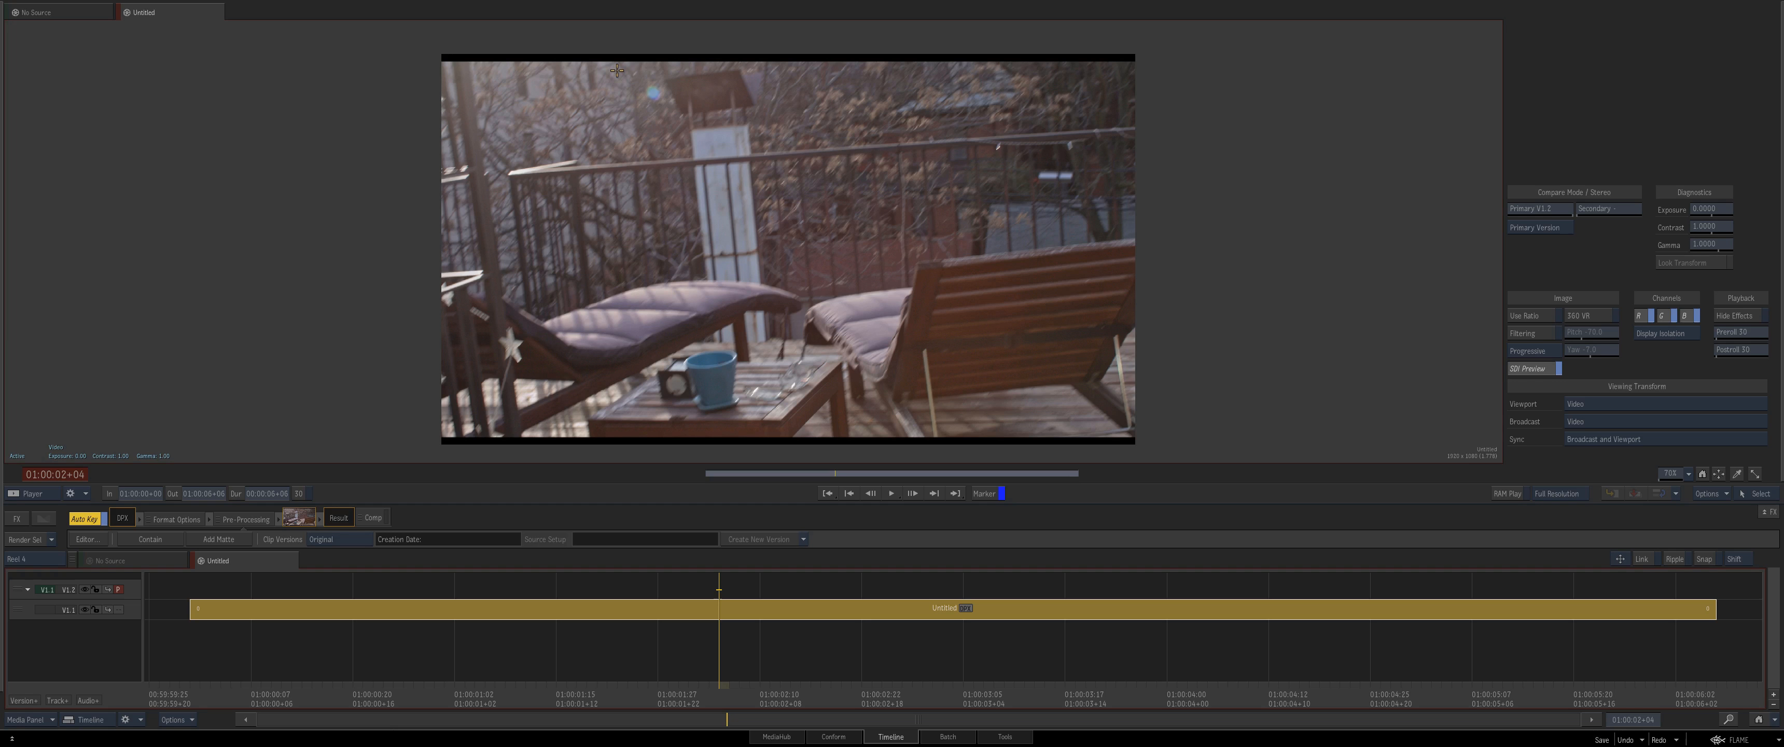
pyautogui.moveTo(425, 584)
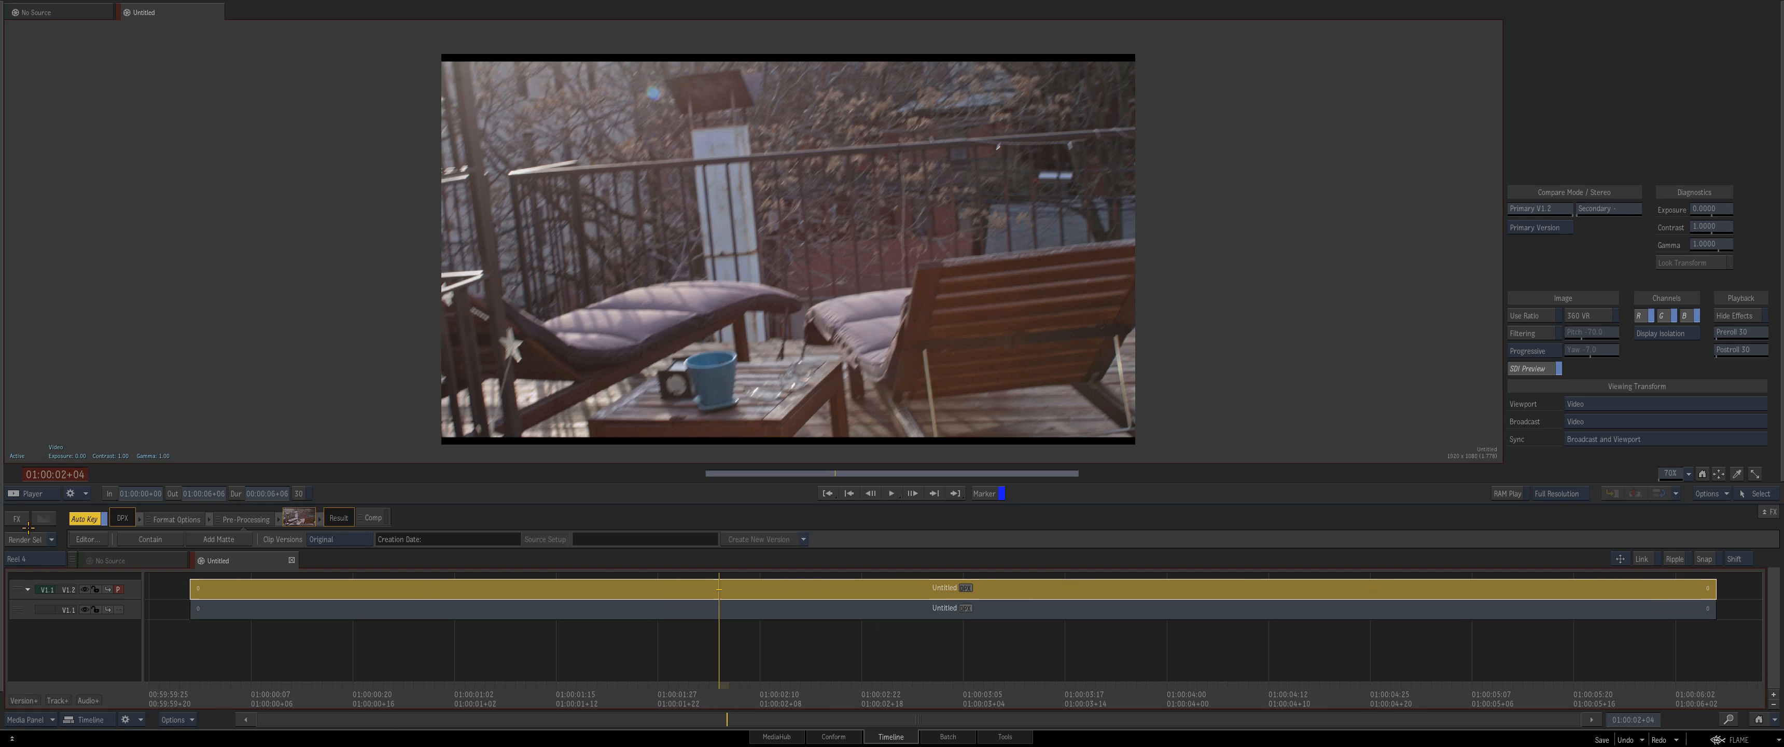
# - Create a Batch FX on the clip, space the nodes apart and subdivide the Action image surface
pyautogui.click(948, 736)
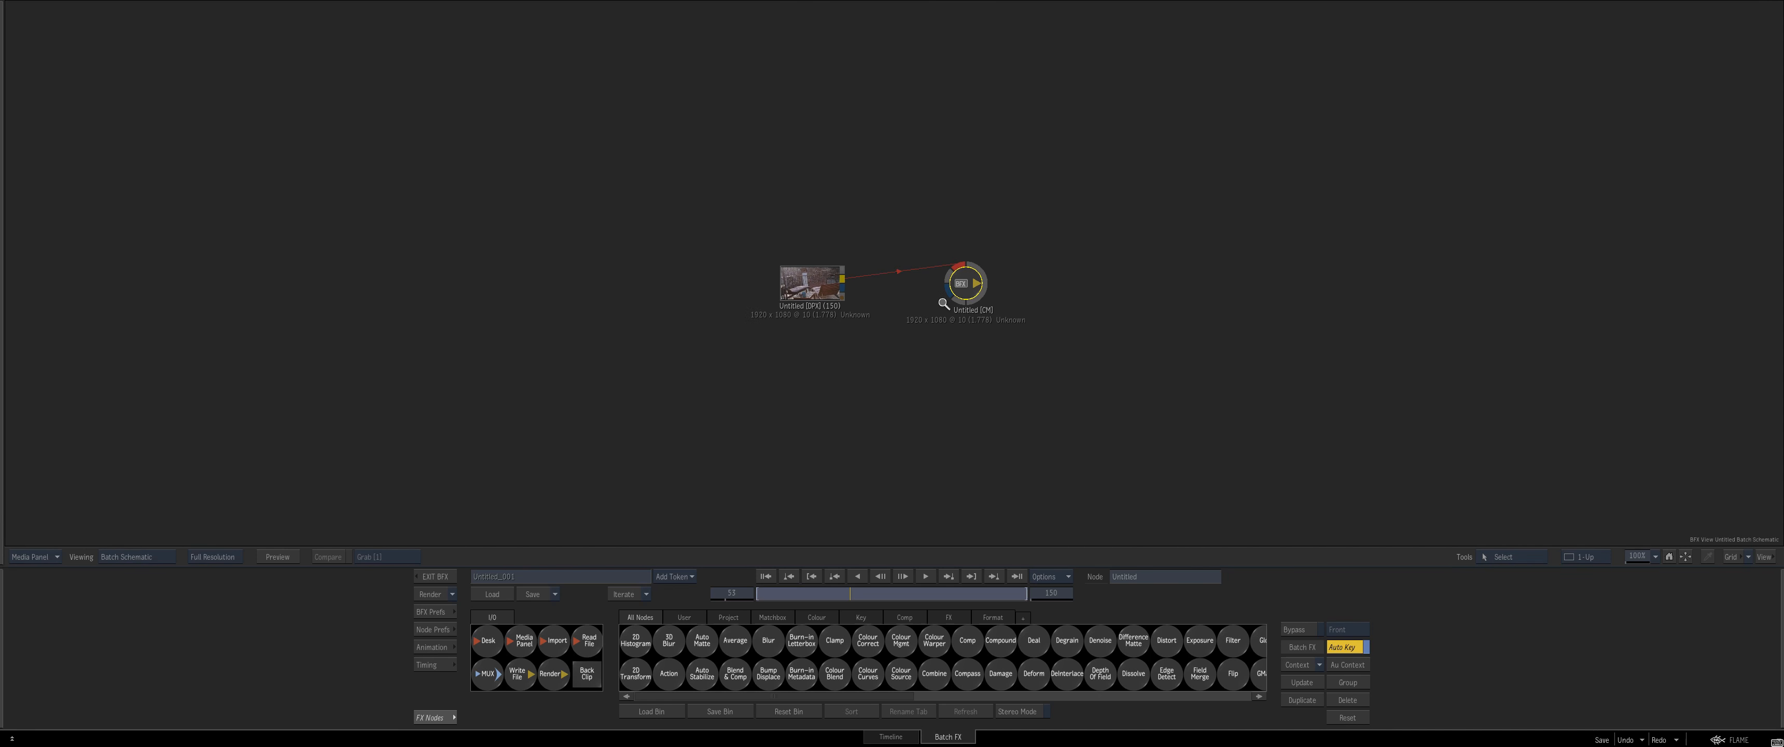
pyautogui.moveTo(811, 281); pyautogui.dragTo(566, 270)
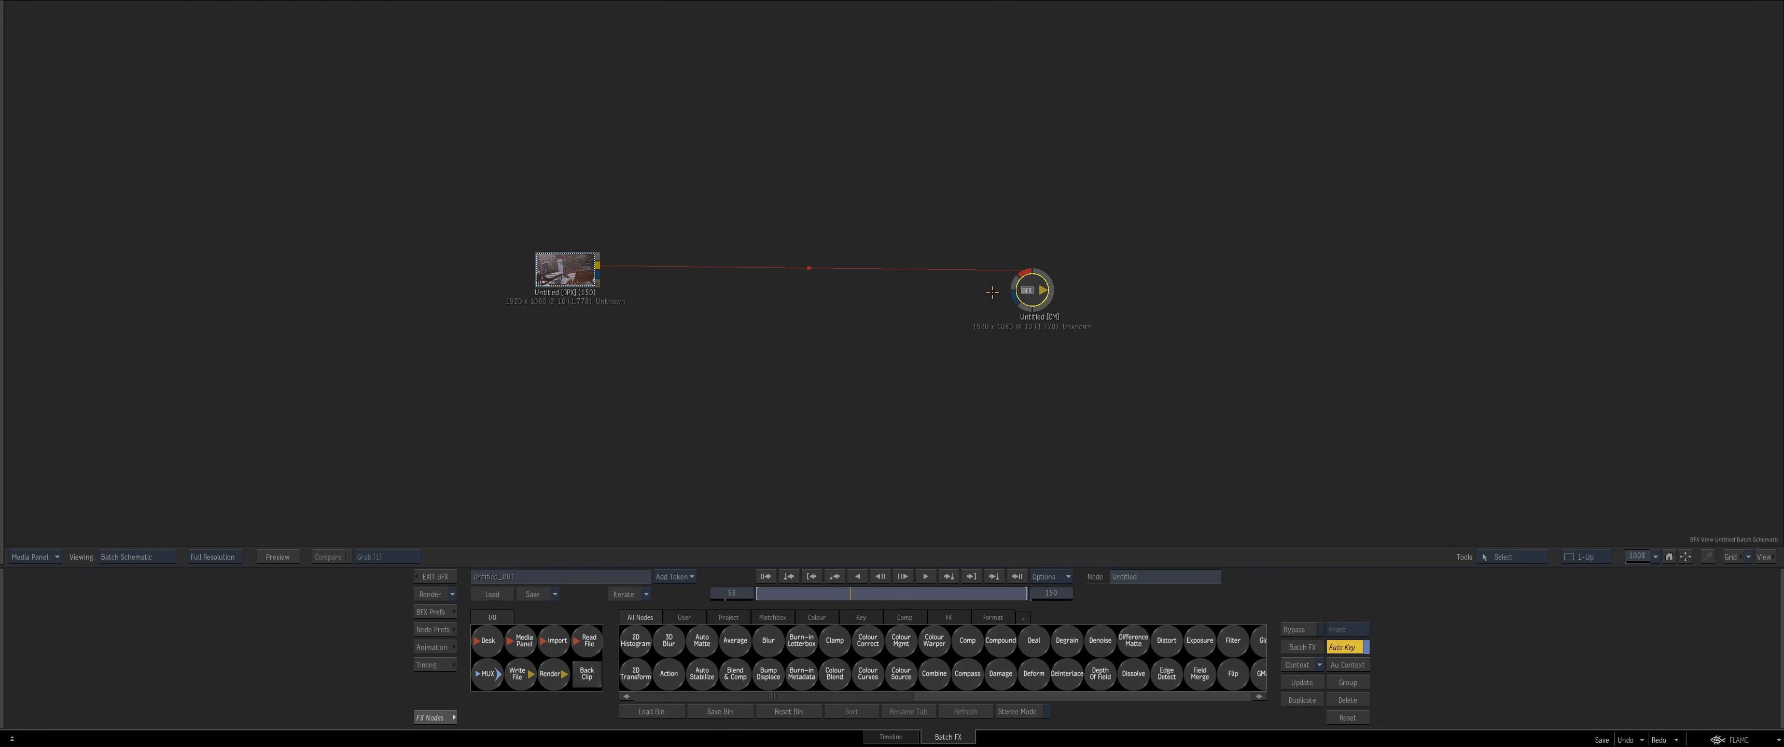
pyautogui.moveTo(818, 319)
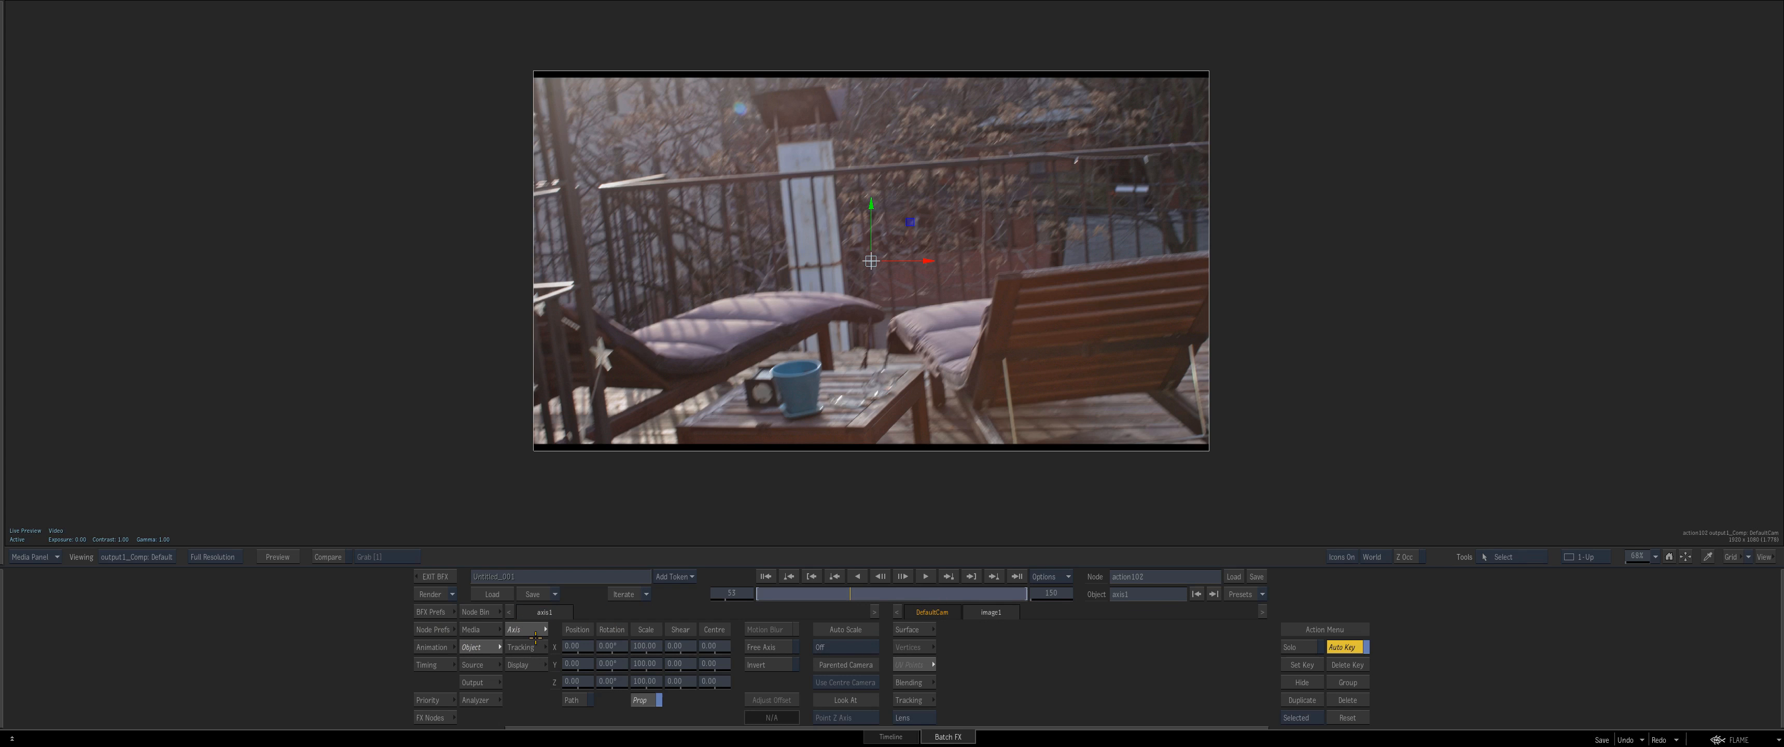
pyautogui.click(906, 629)
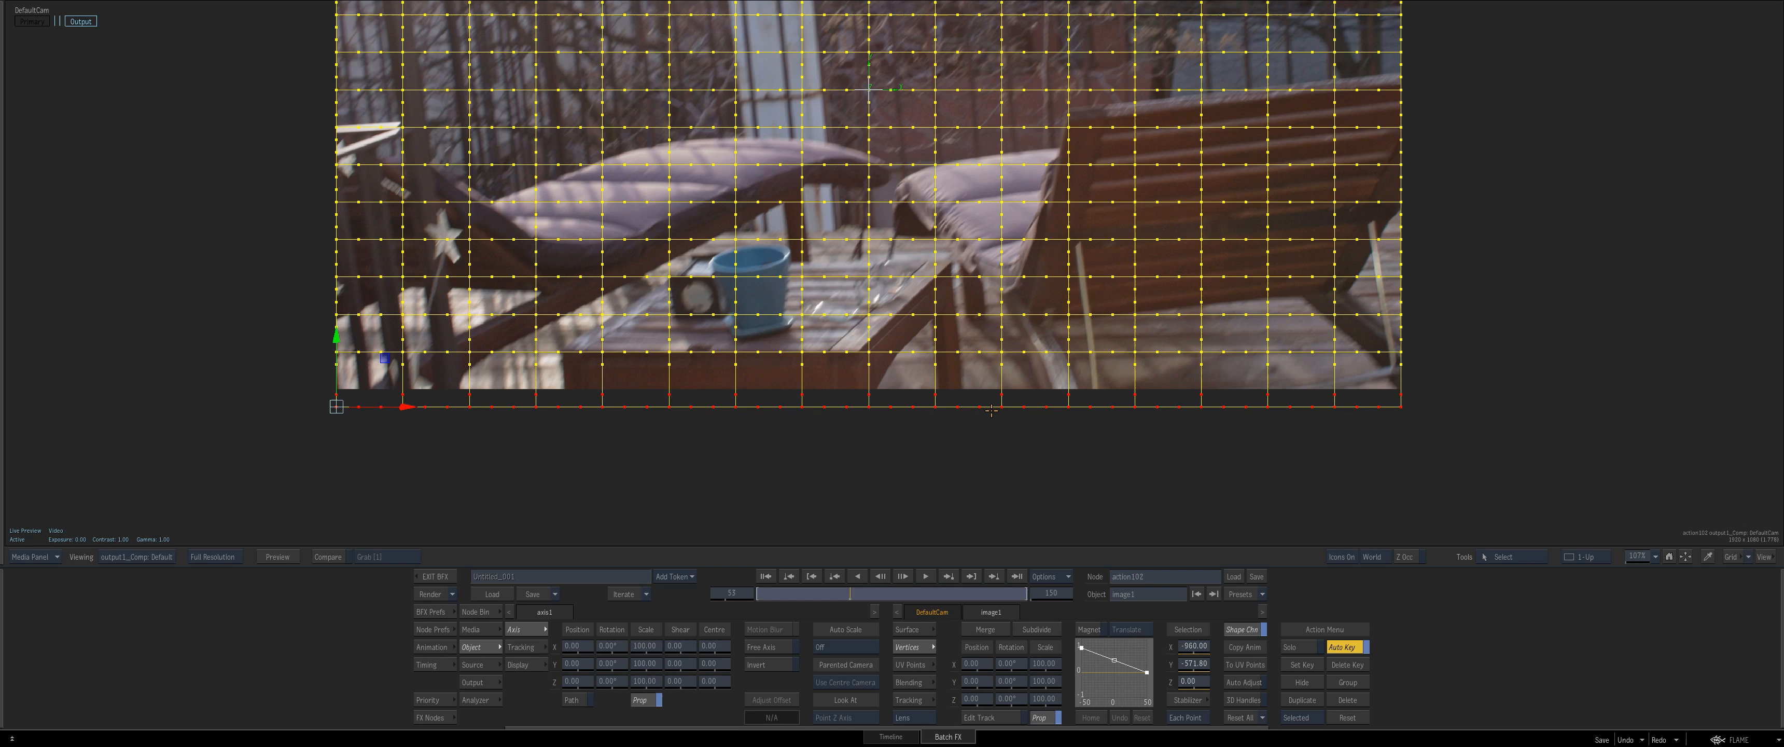
# - Exit the Action viewer back to the Batch schematic beside the clip and output nodes
pyautogui.click(890, 736)
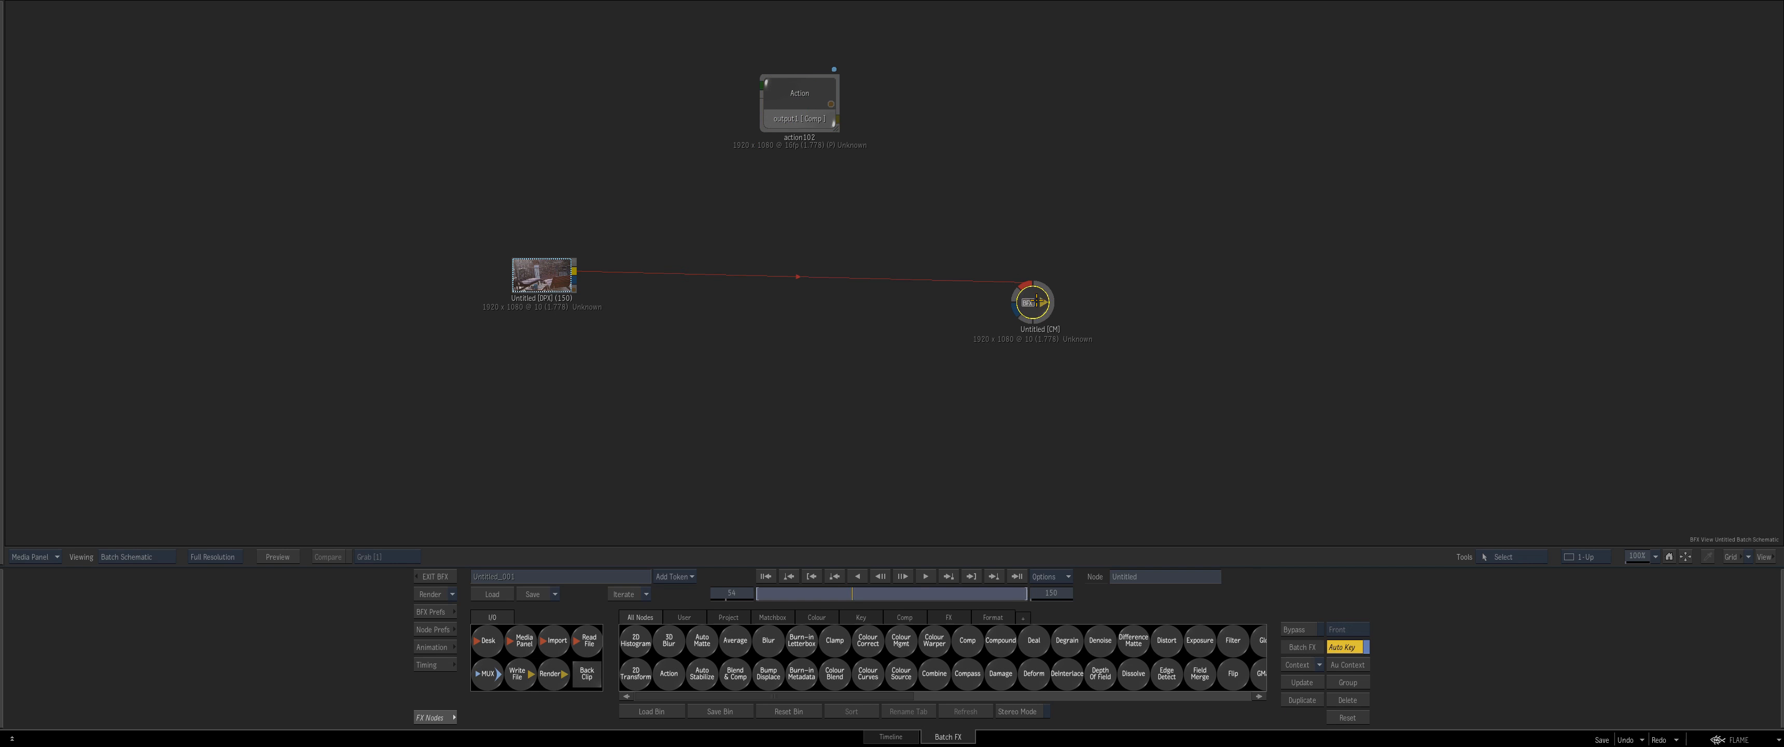
# - Set the second Action's image surface to a subdivided bicubic mesh and show it in 2-Up beside the schematic
pyautogui.click(668, 673)
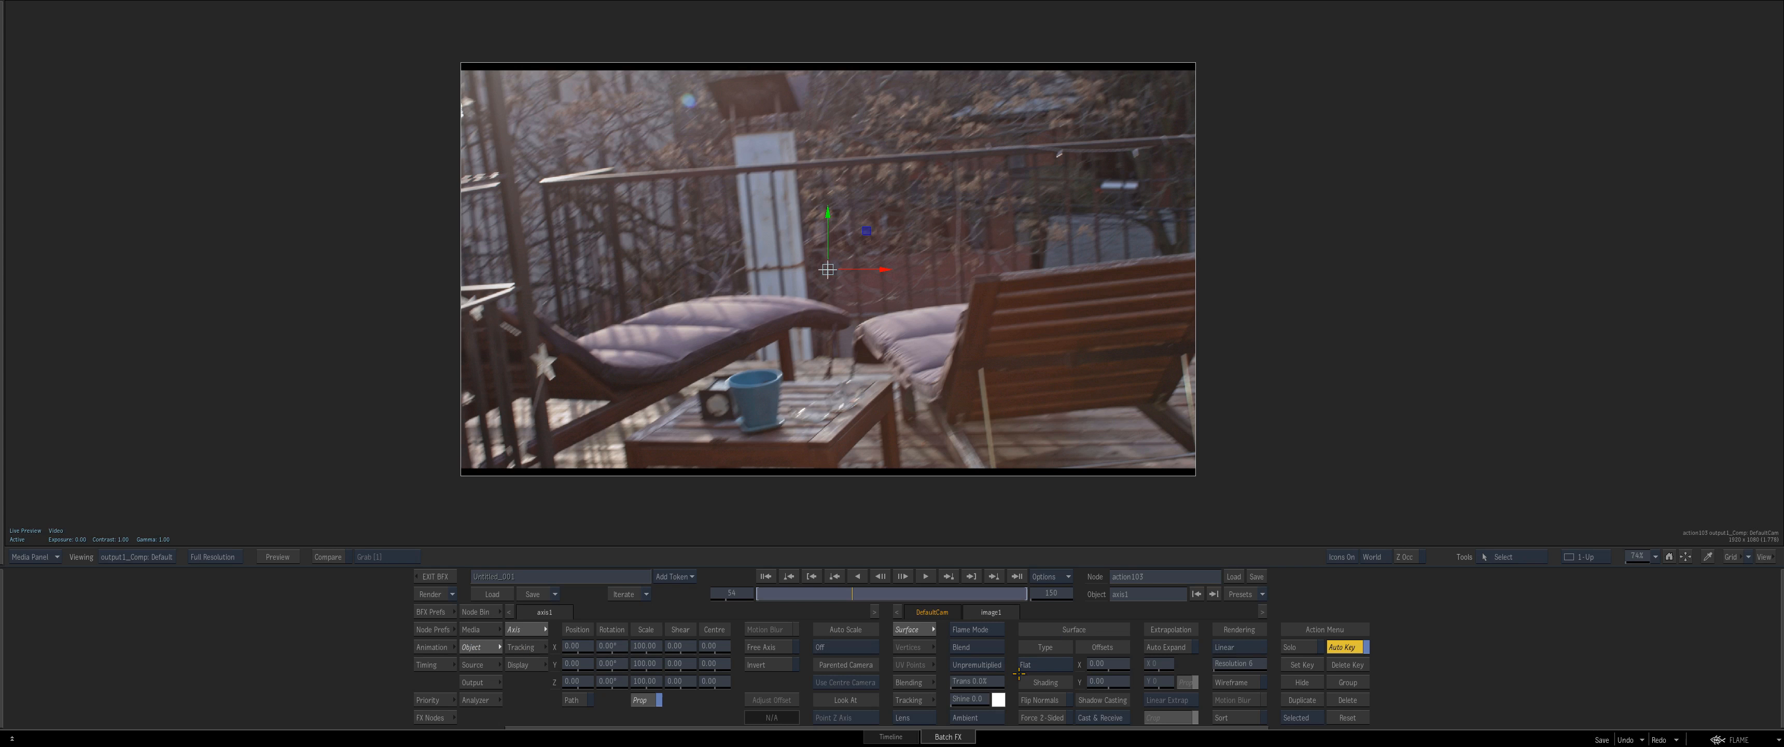
pyautogui.click(1044, 646)
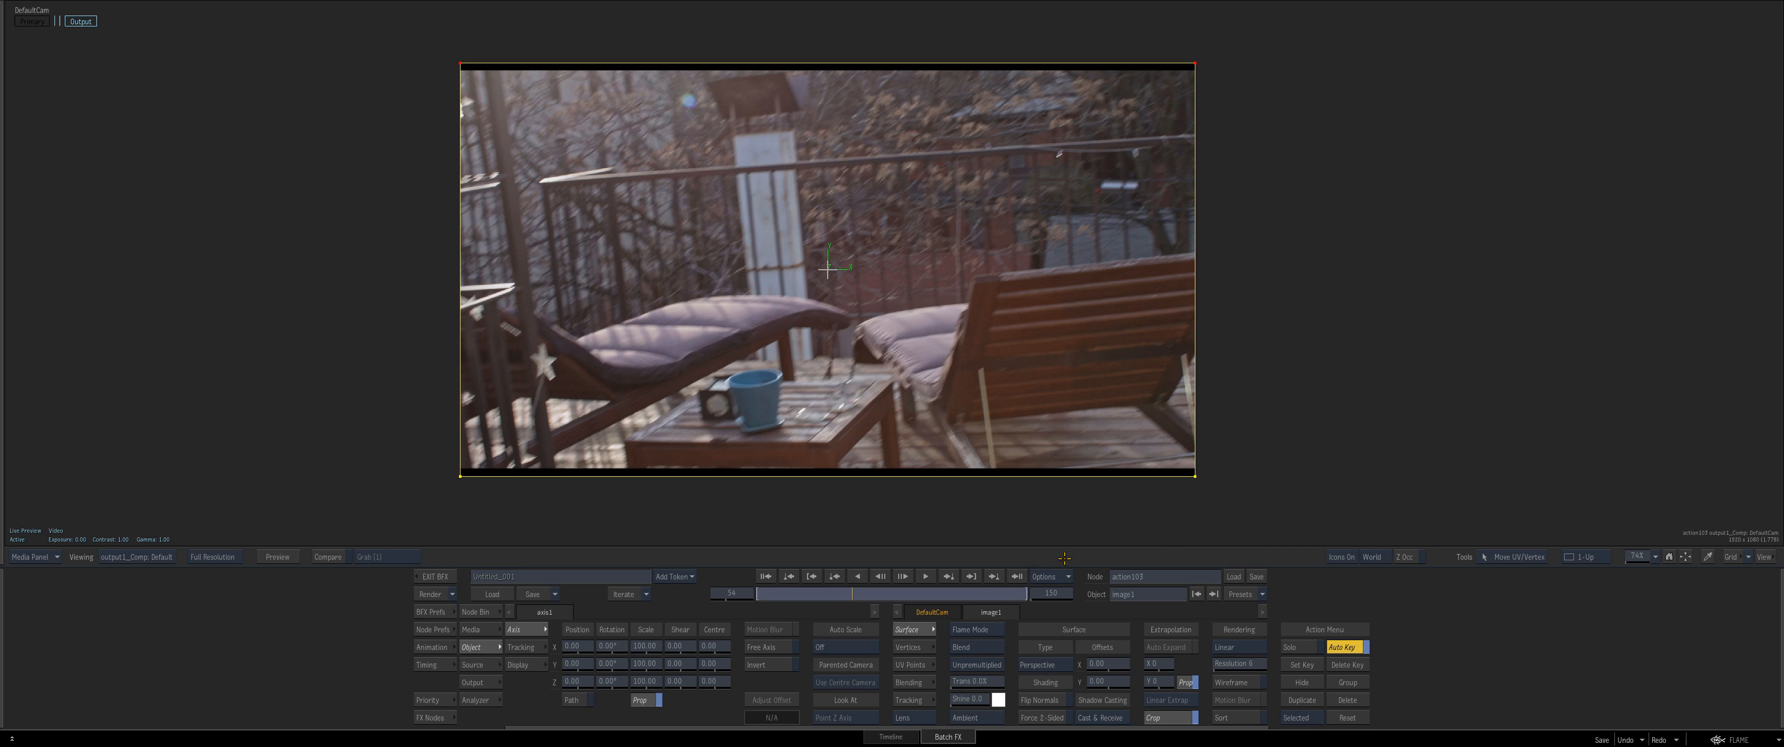
pyautogui.click(907, 646)
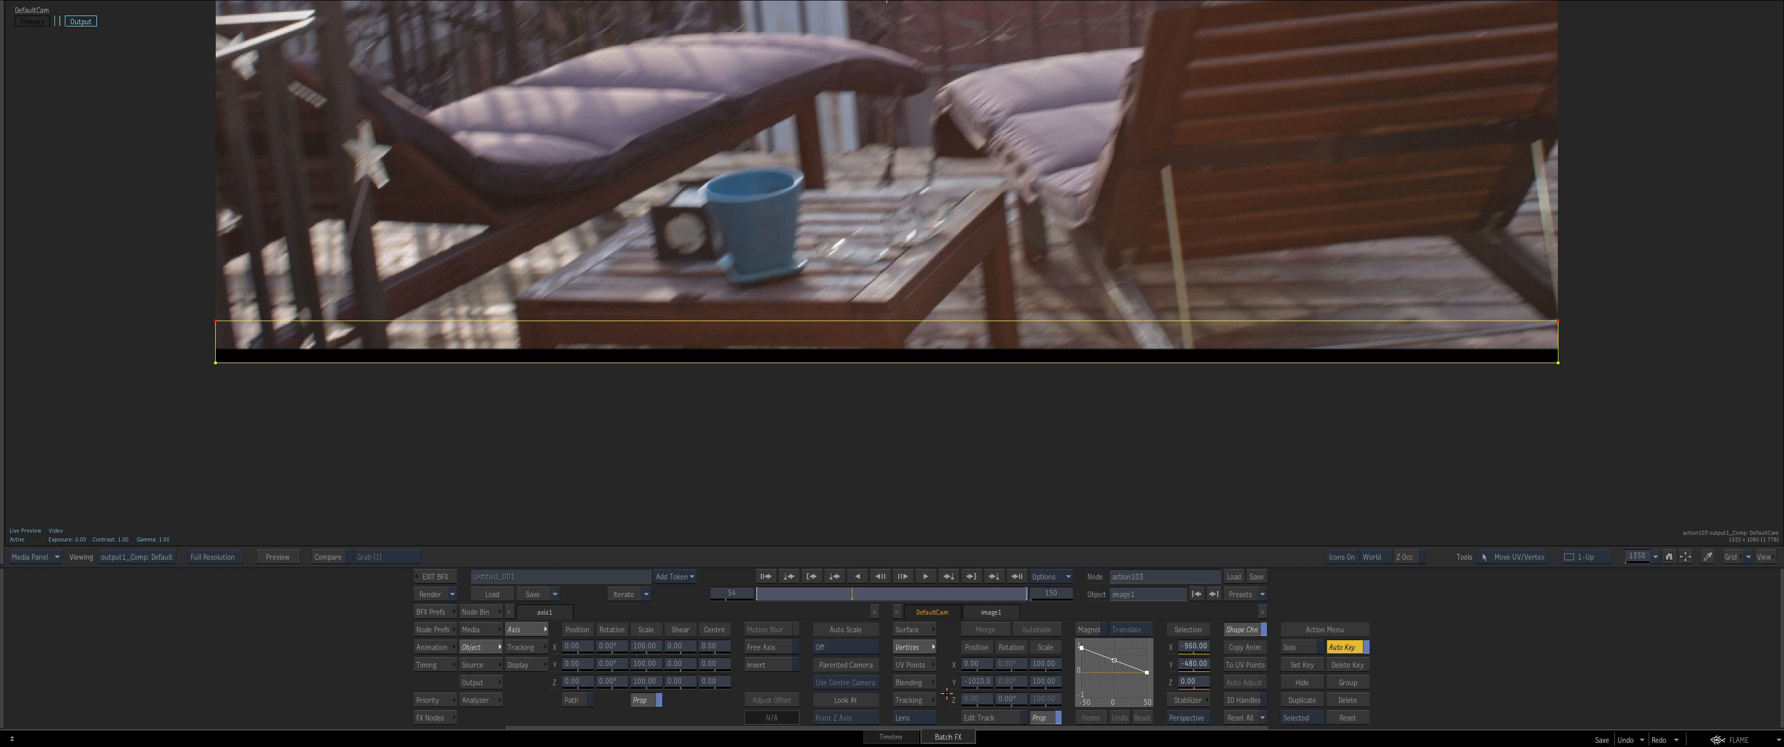
pyautogui.click(906, 629)
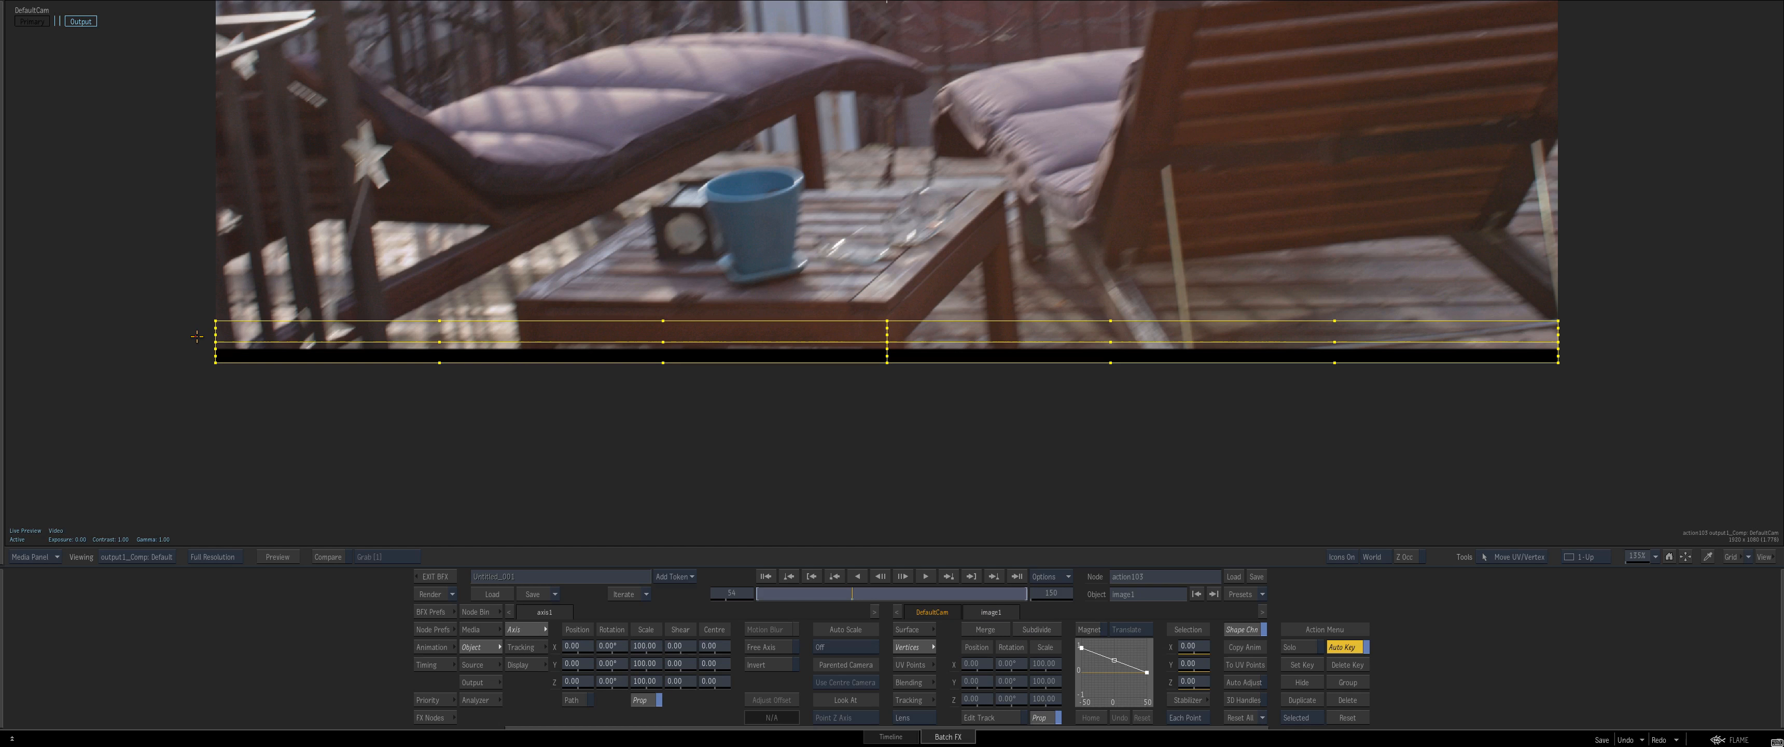
pyautogui.moveTo(196, 335); pyautogui.dragTo(1576, 455)
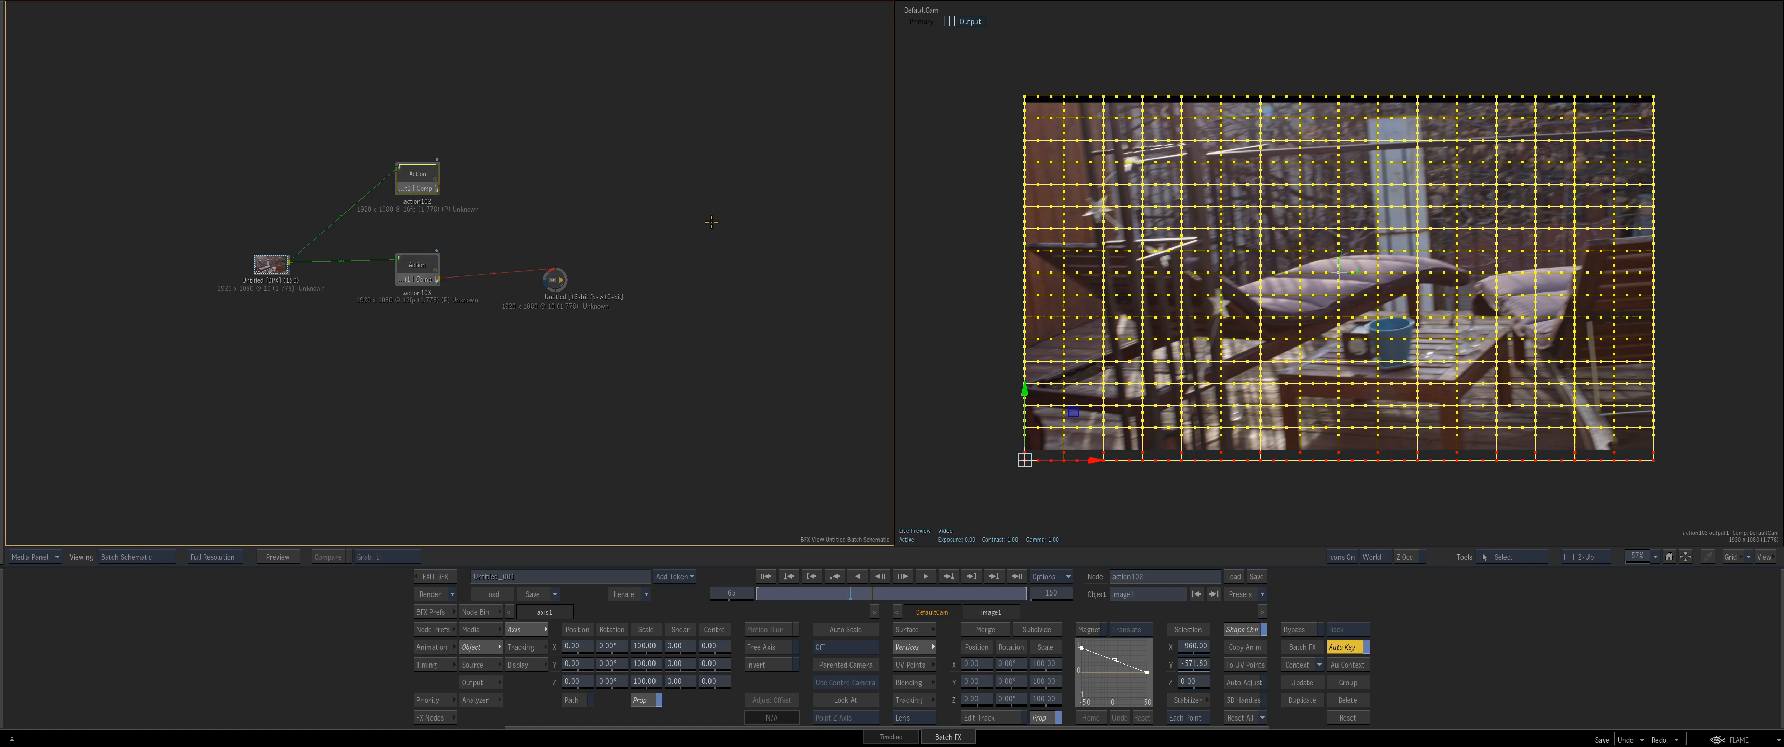
# - Re-enter the second Action node and skew the image by pulling its top-right corner inward
pyautogui.click(418, 260)
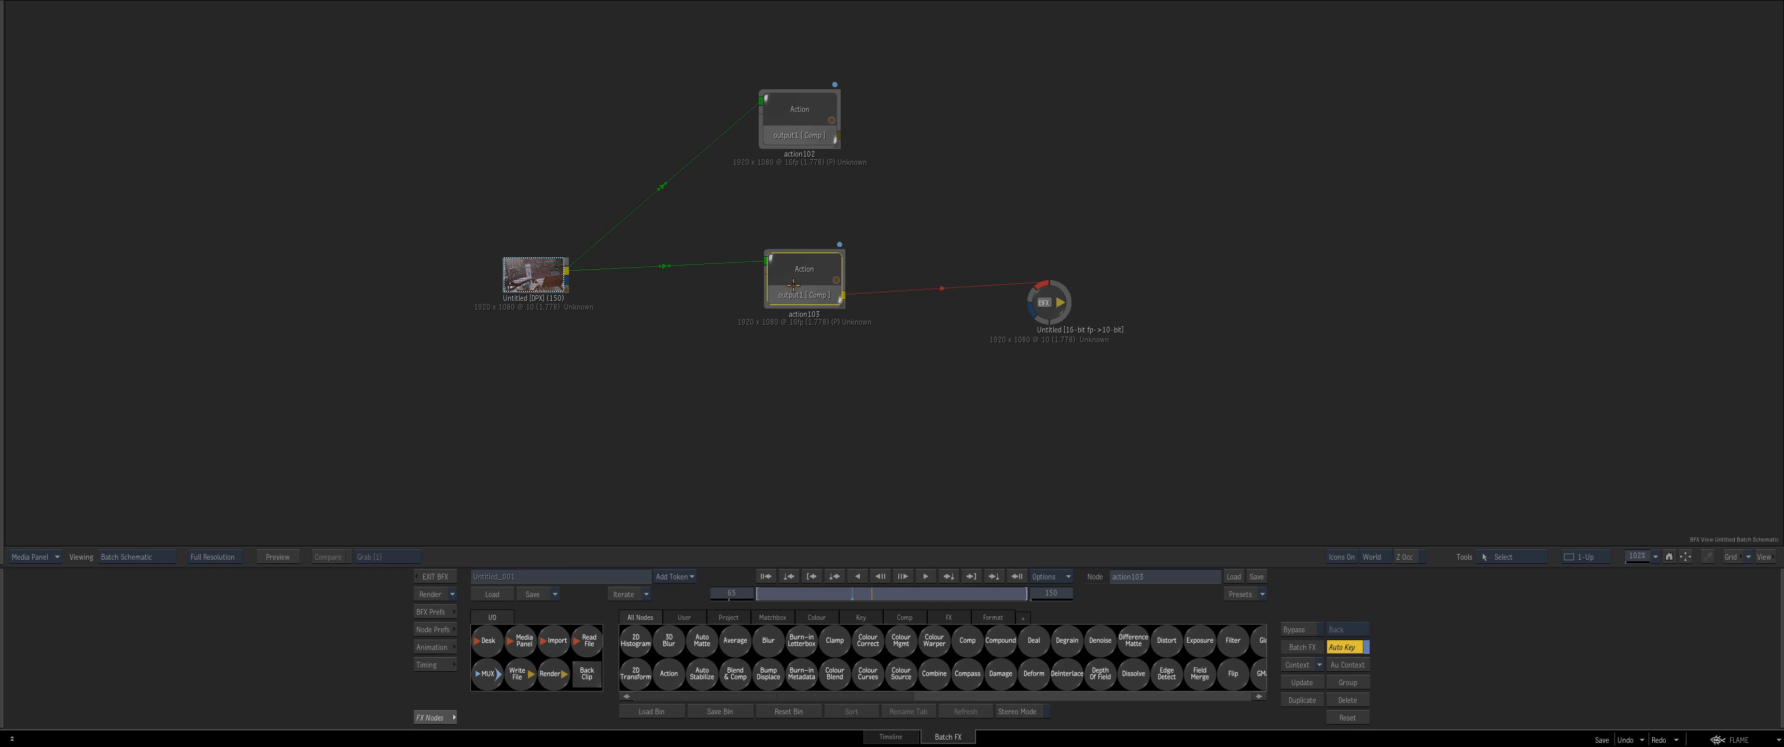
pyautogui.doubleClick(803, 269)
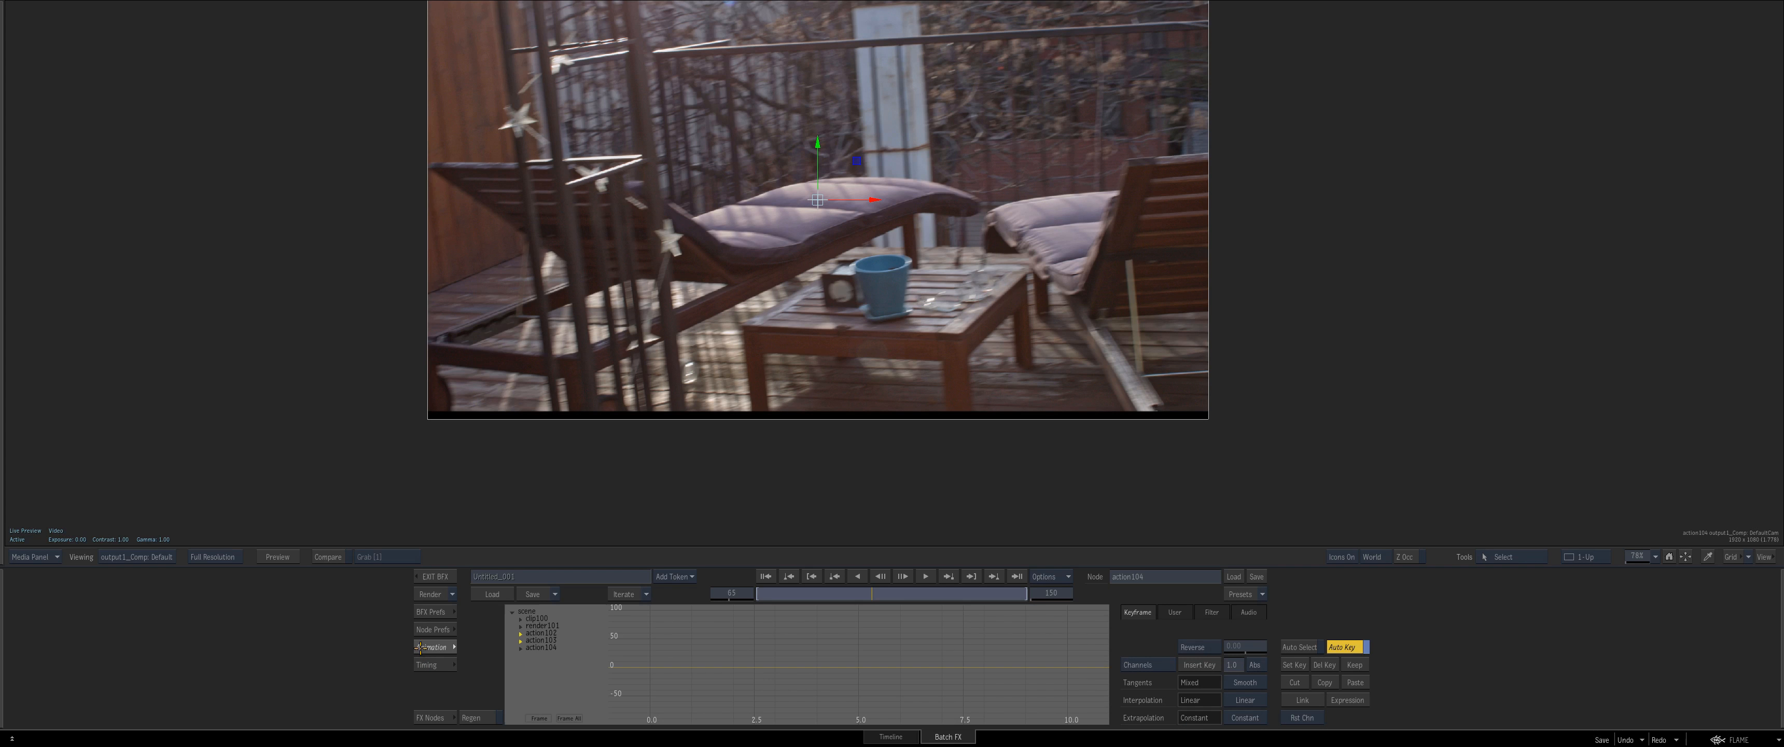
pyautogui.click(433, 645)
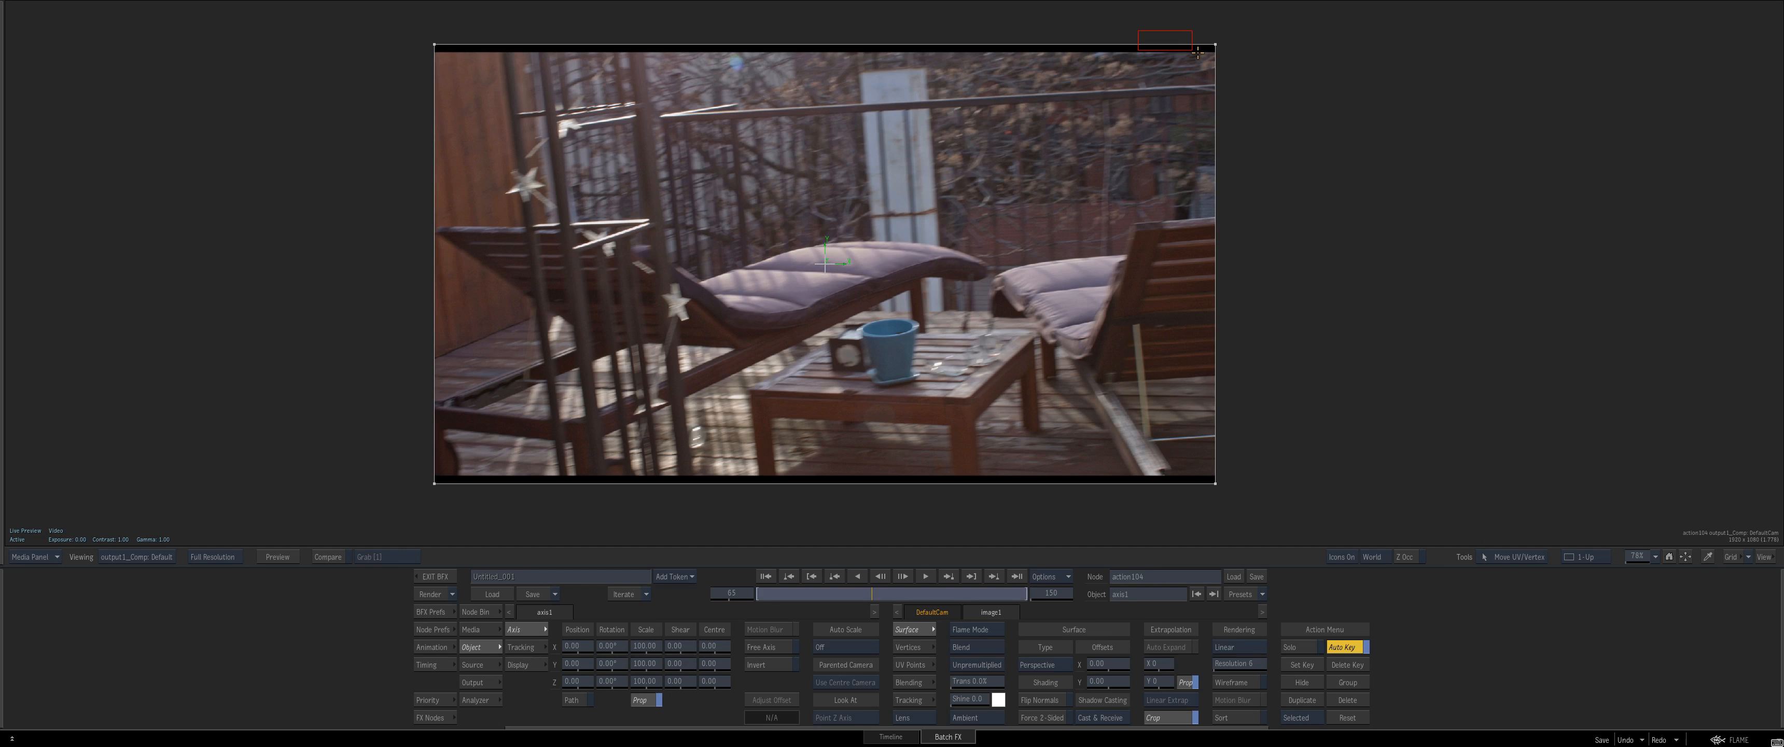
pyautogui.moveTo(1195, 50); pyautogui.dragTo(1102, 202)
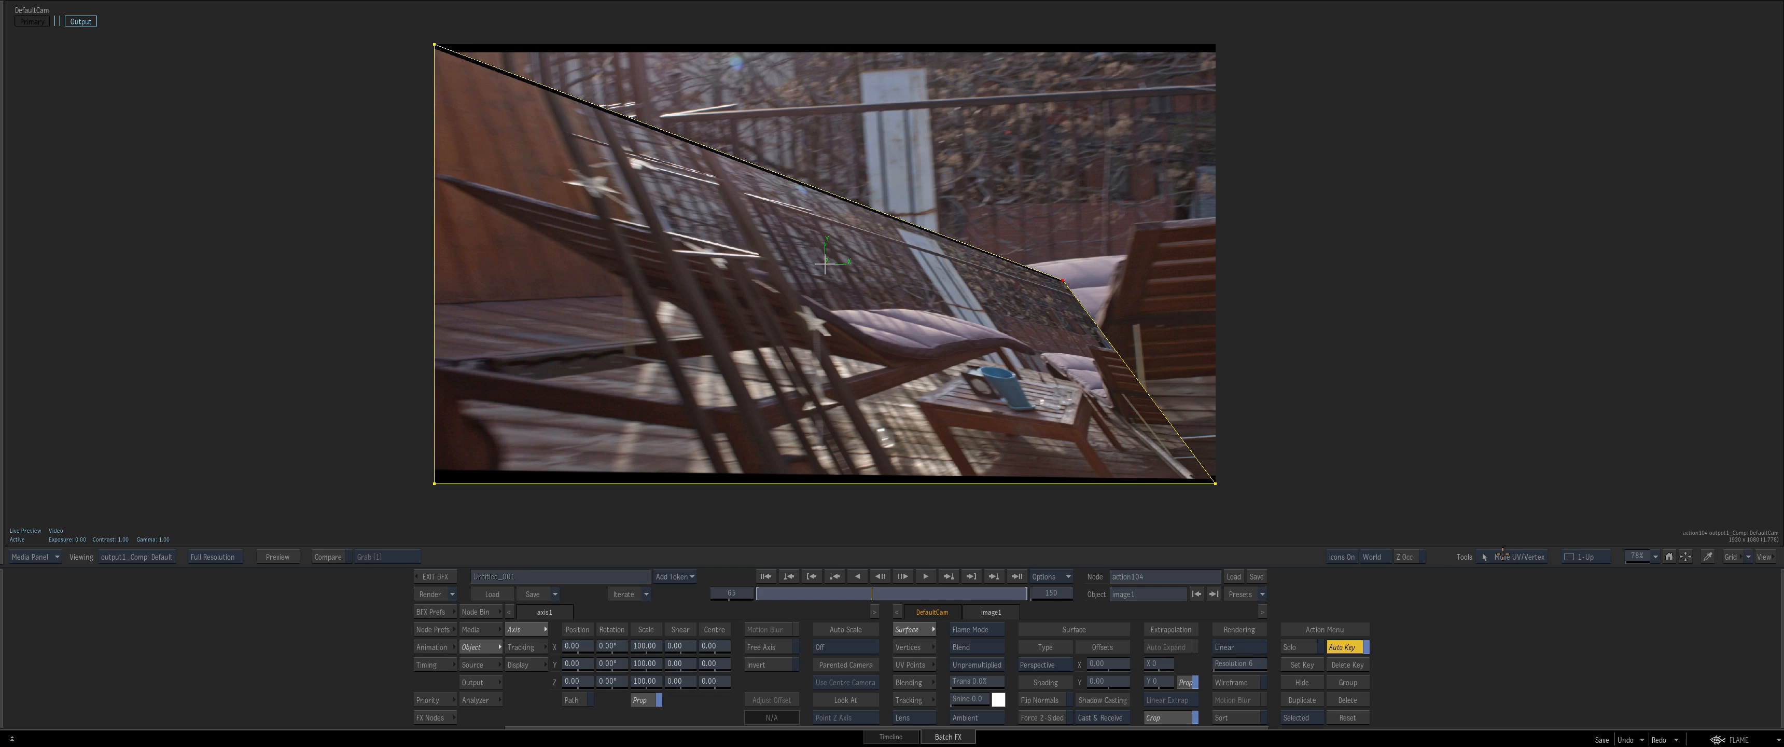
pyautogui.moveTo(1494, 557)
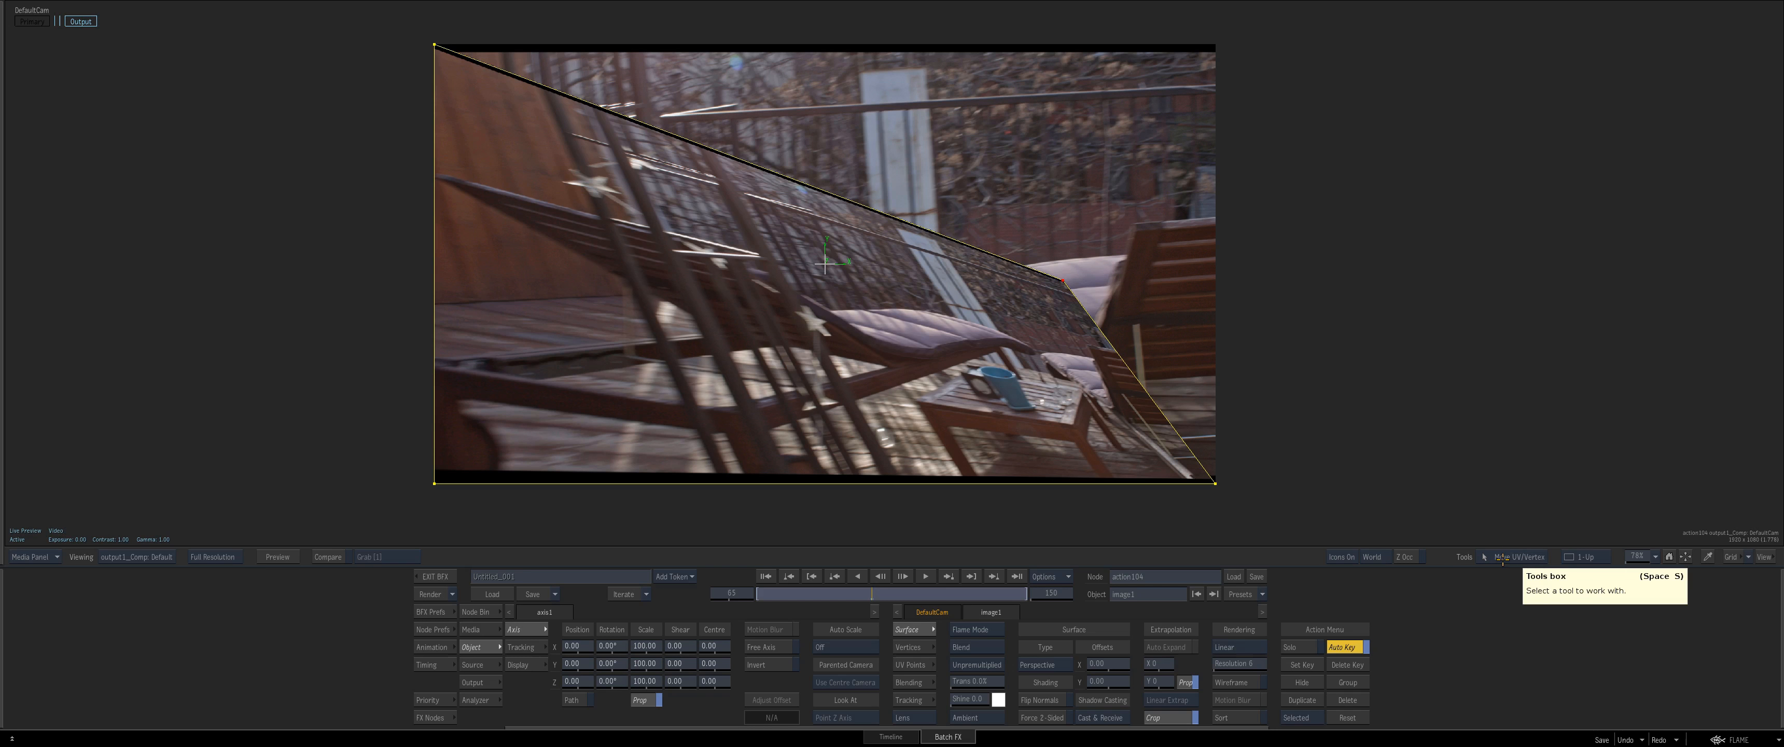
# - Browse the Action Tools popup, noting Move UV/Vertex, and show the Action node bin again
pyautogui.click(1467, 557)
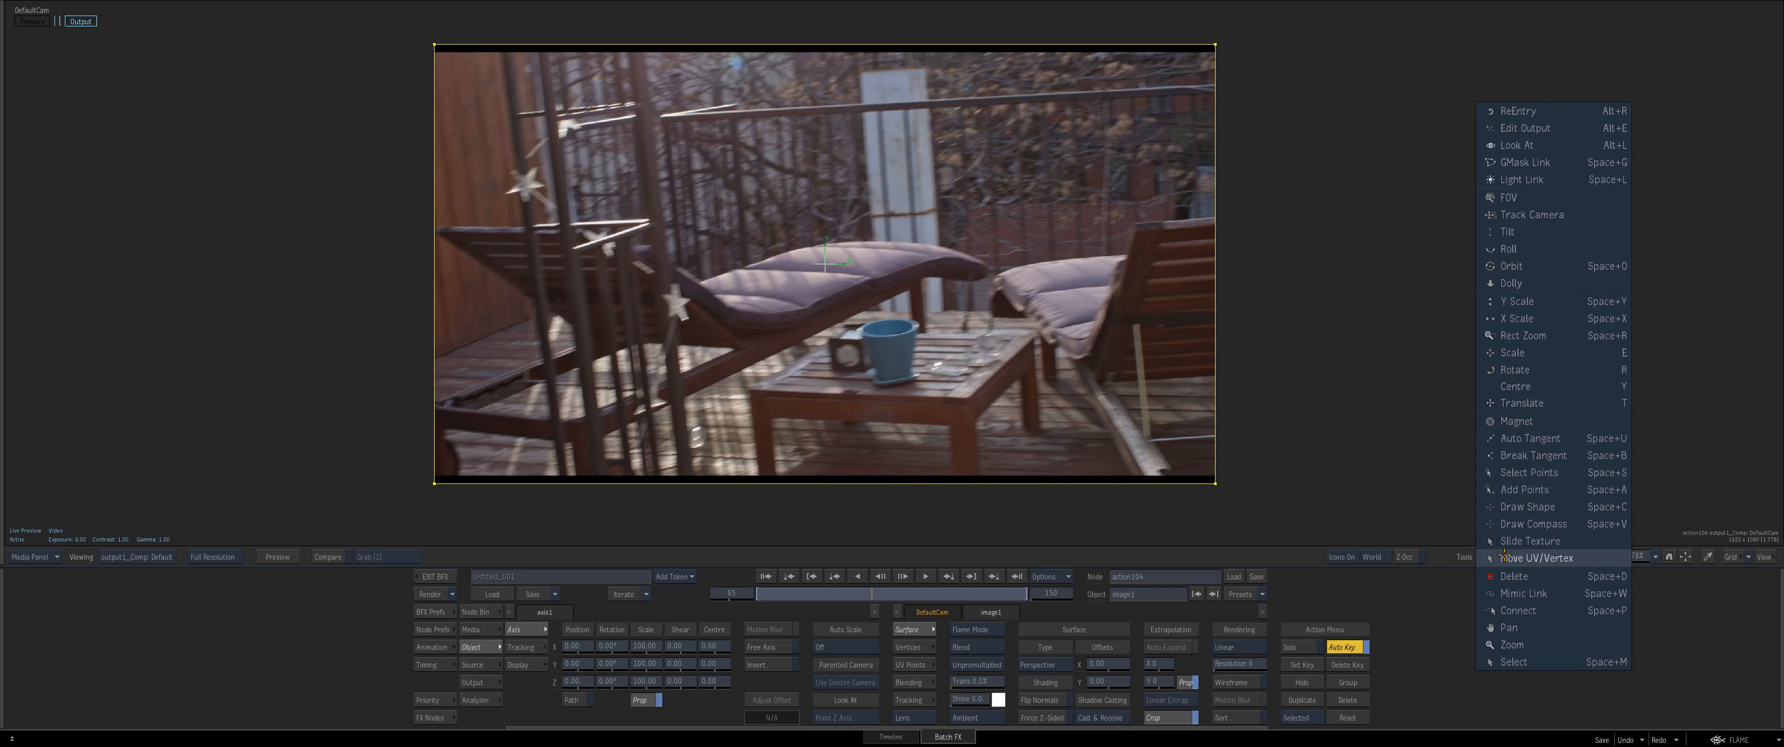
pyautogui.click(1534, 557)
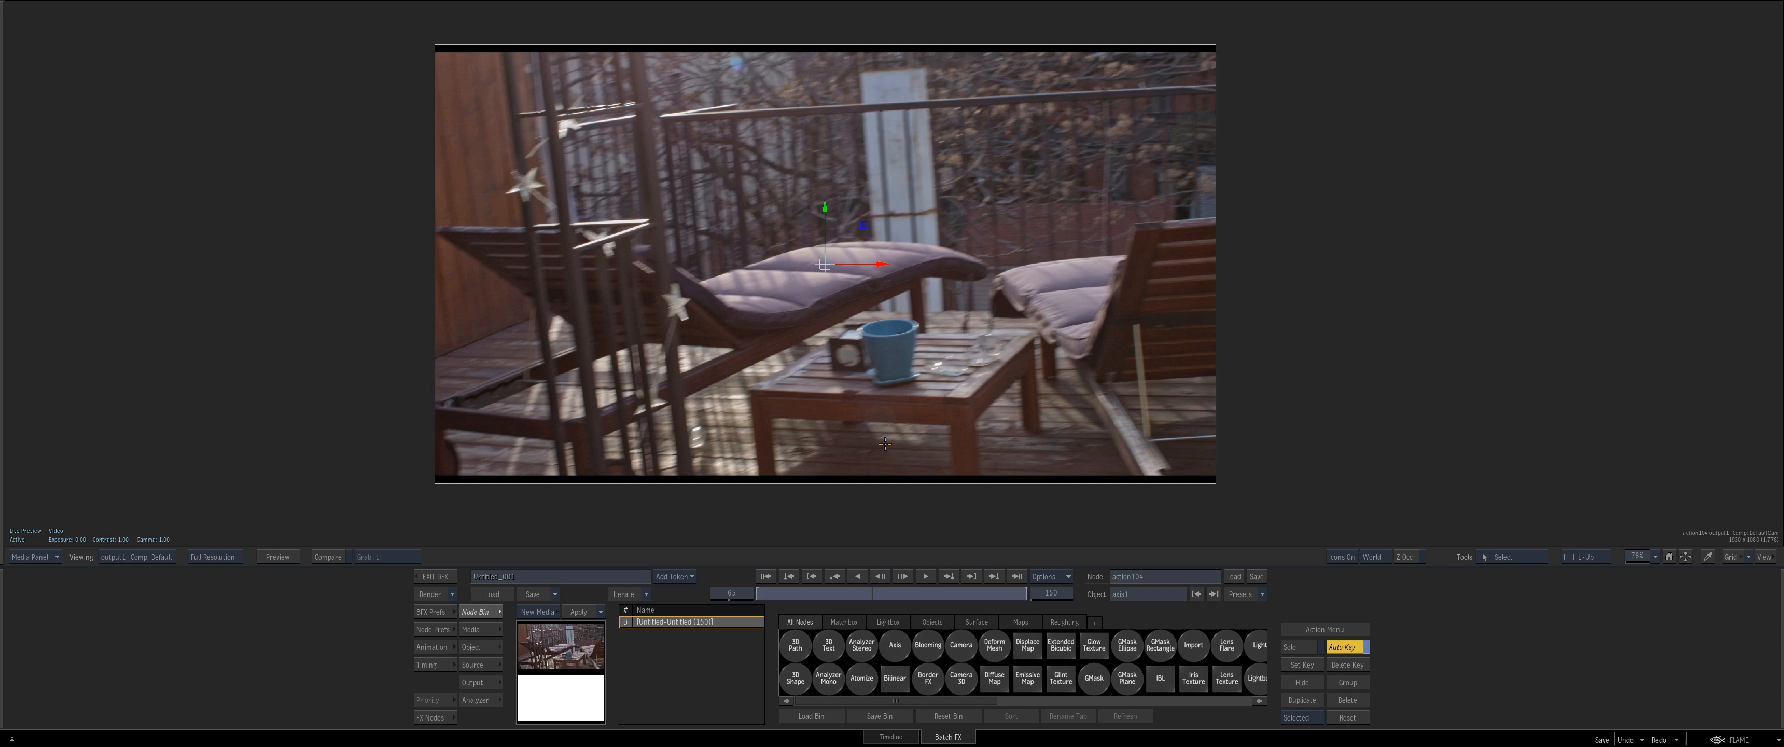
pyautogui.moveTo(868, 364)
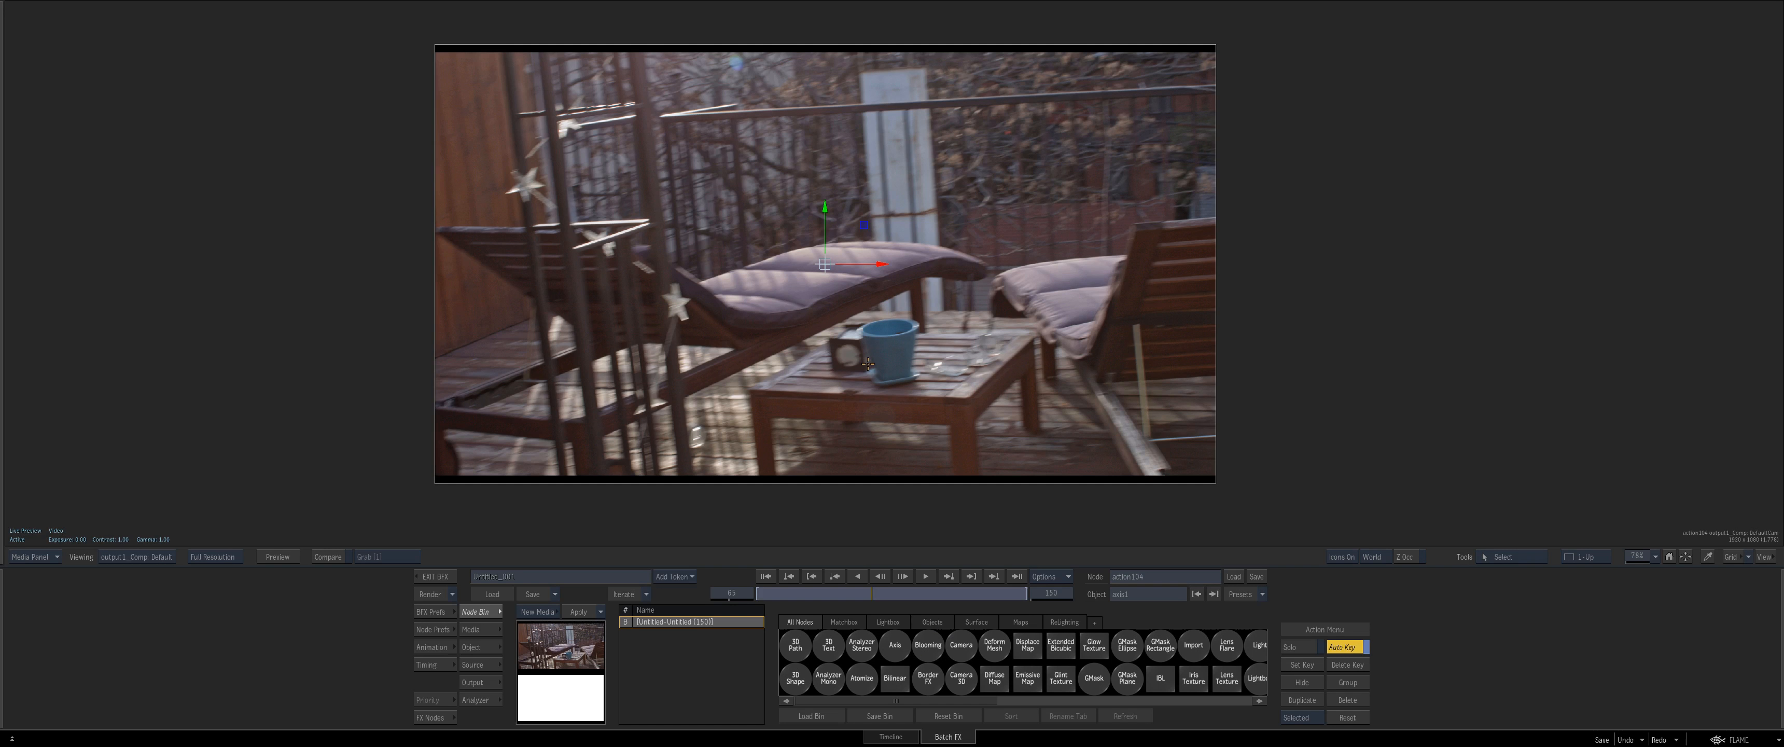
# - Inspect the image surface's Vertices settings before leaving Action for the Batch schematic
pyautogui.click(429, 699)
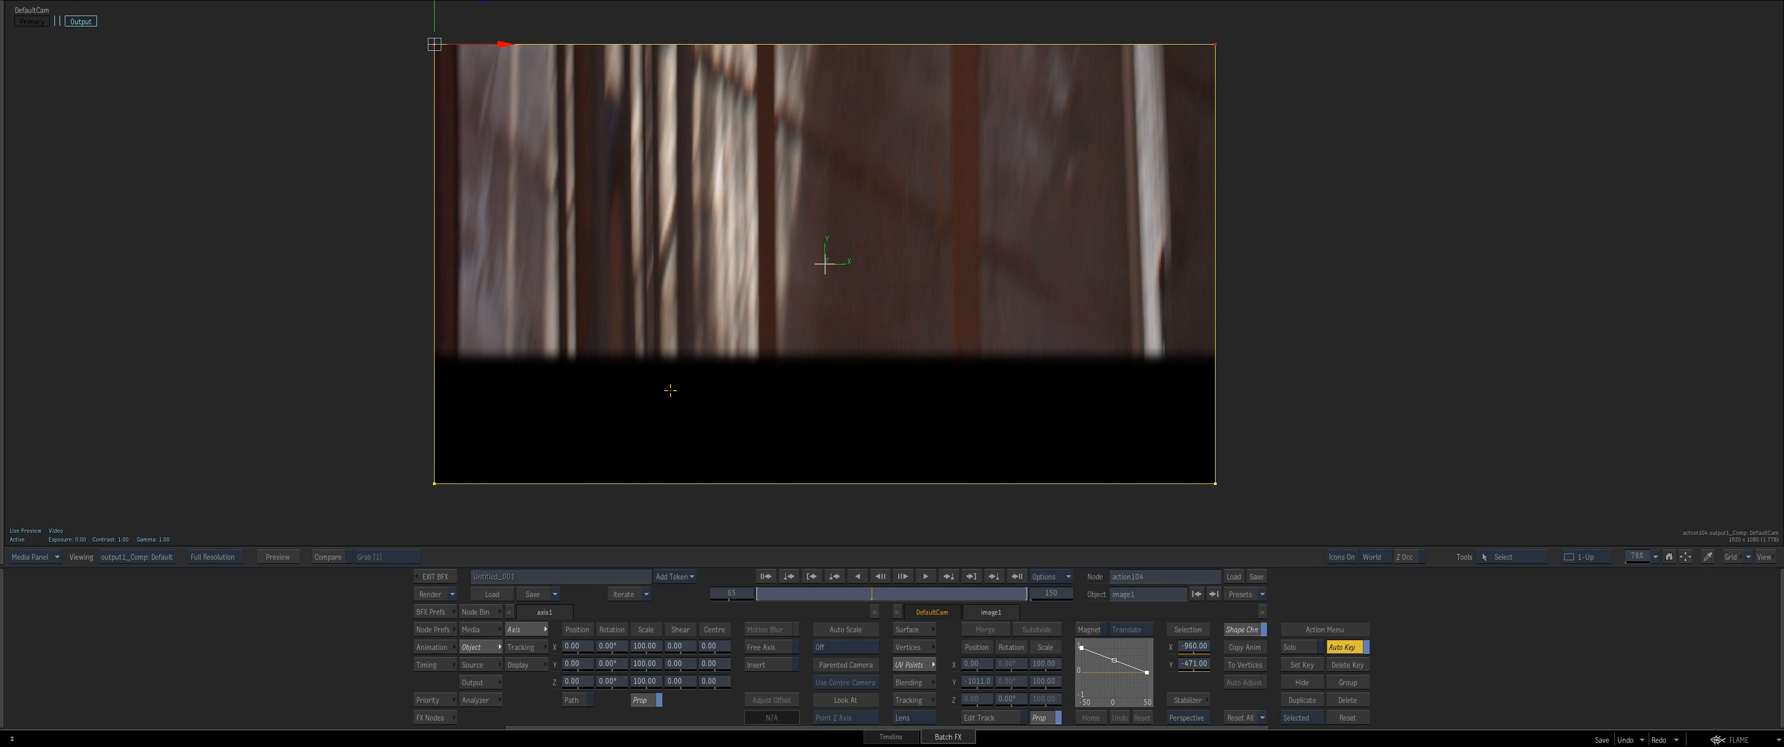
pyautogui.moveTo(1238, 672)
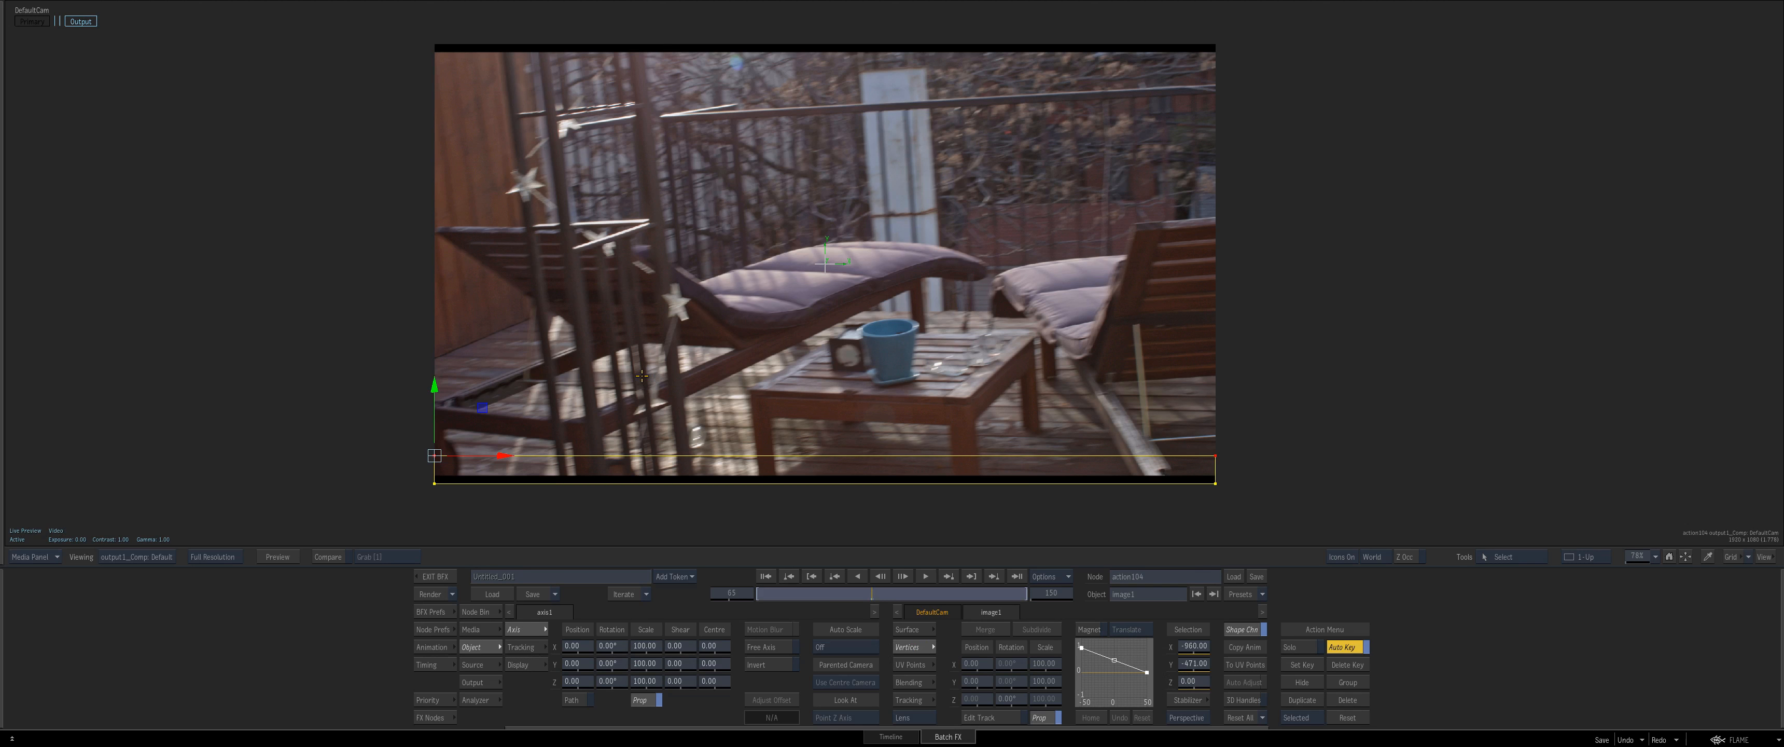
pyautogui.moveTo(888, 425)
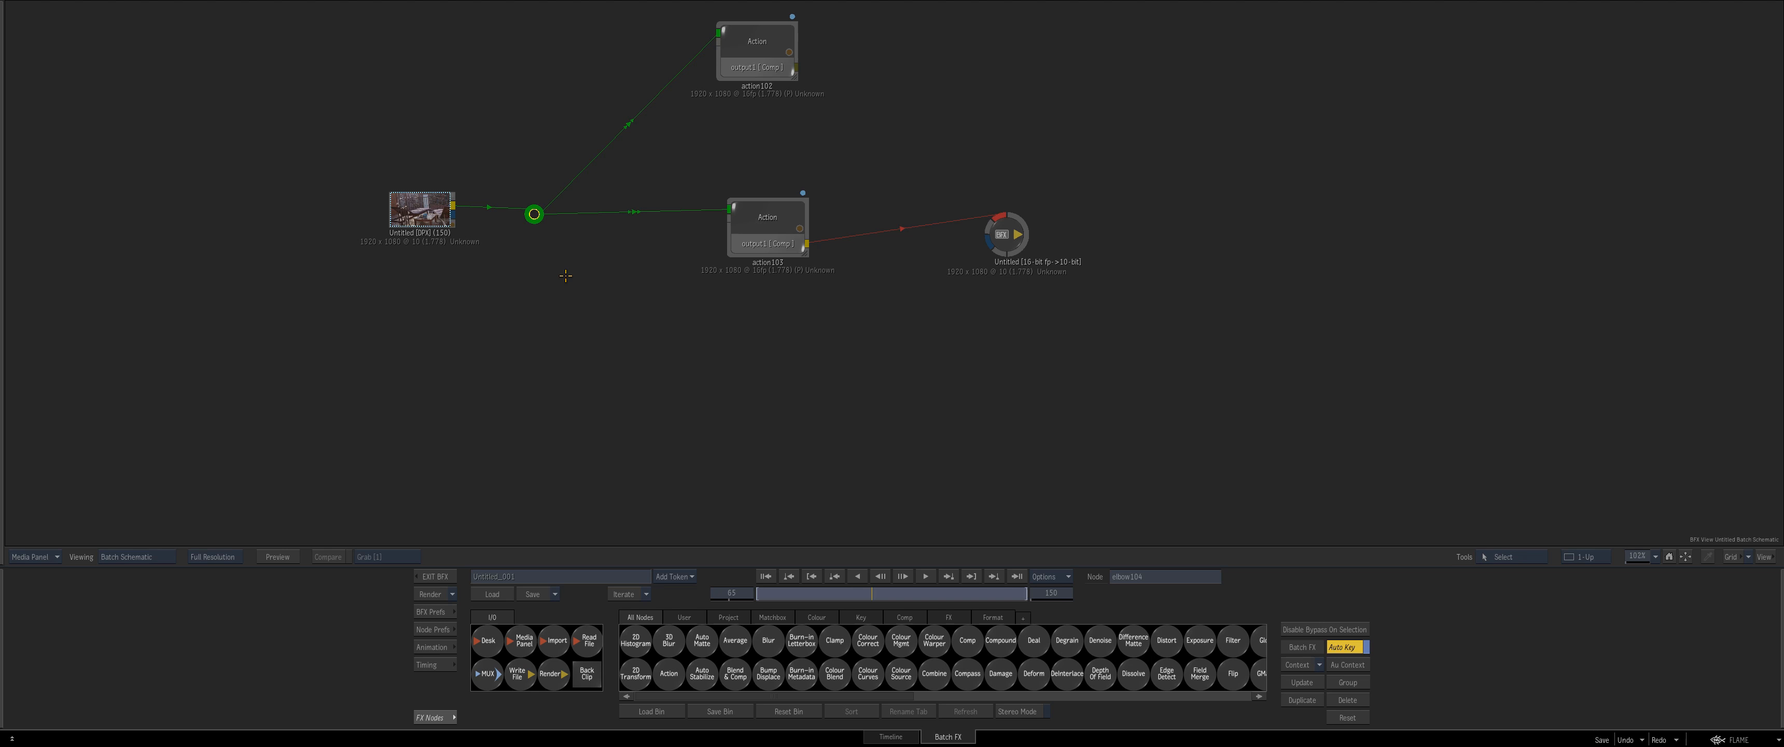
# - Drop a third Action node from the bin, feed the clip into it and enter its surface settings
pyautogui.click(485, 673)
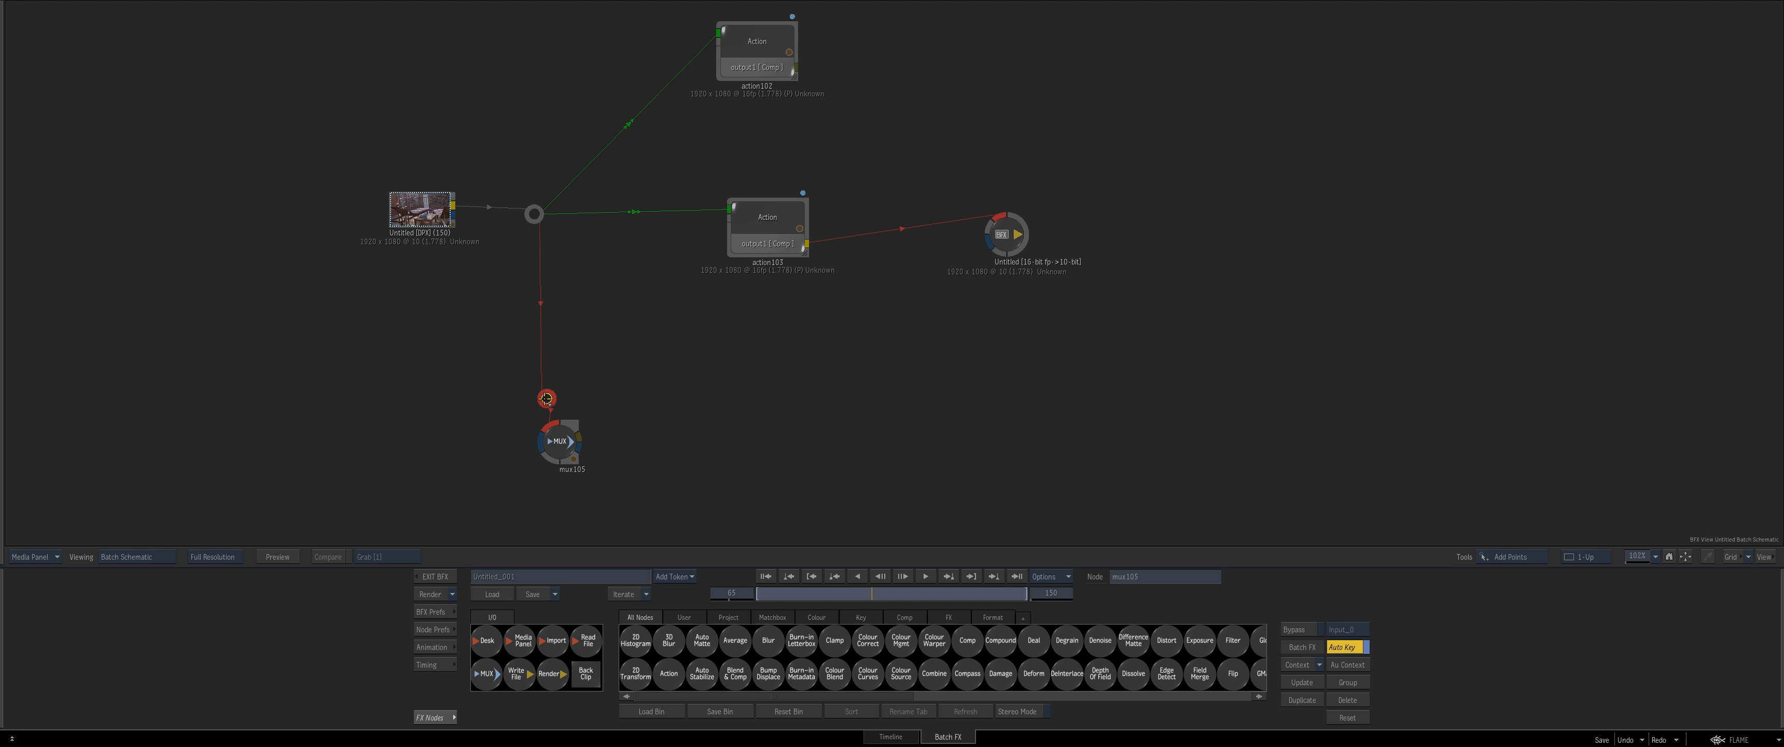
pyautogui.moveTo(558, 442); pyautogui.dragTo(1039, 412)
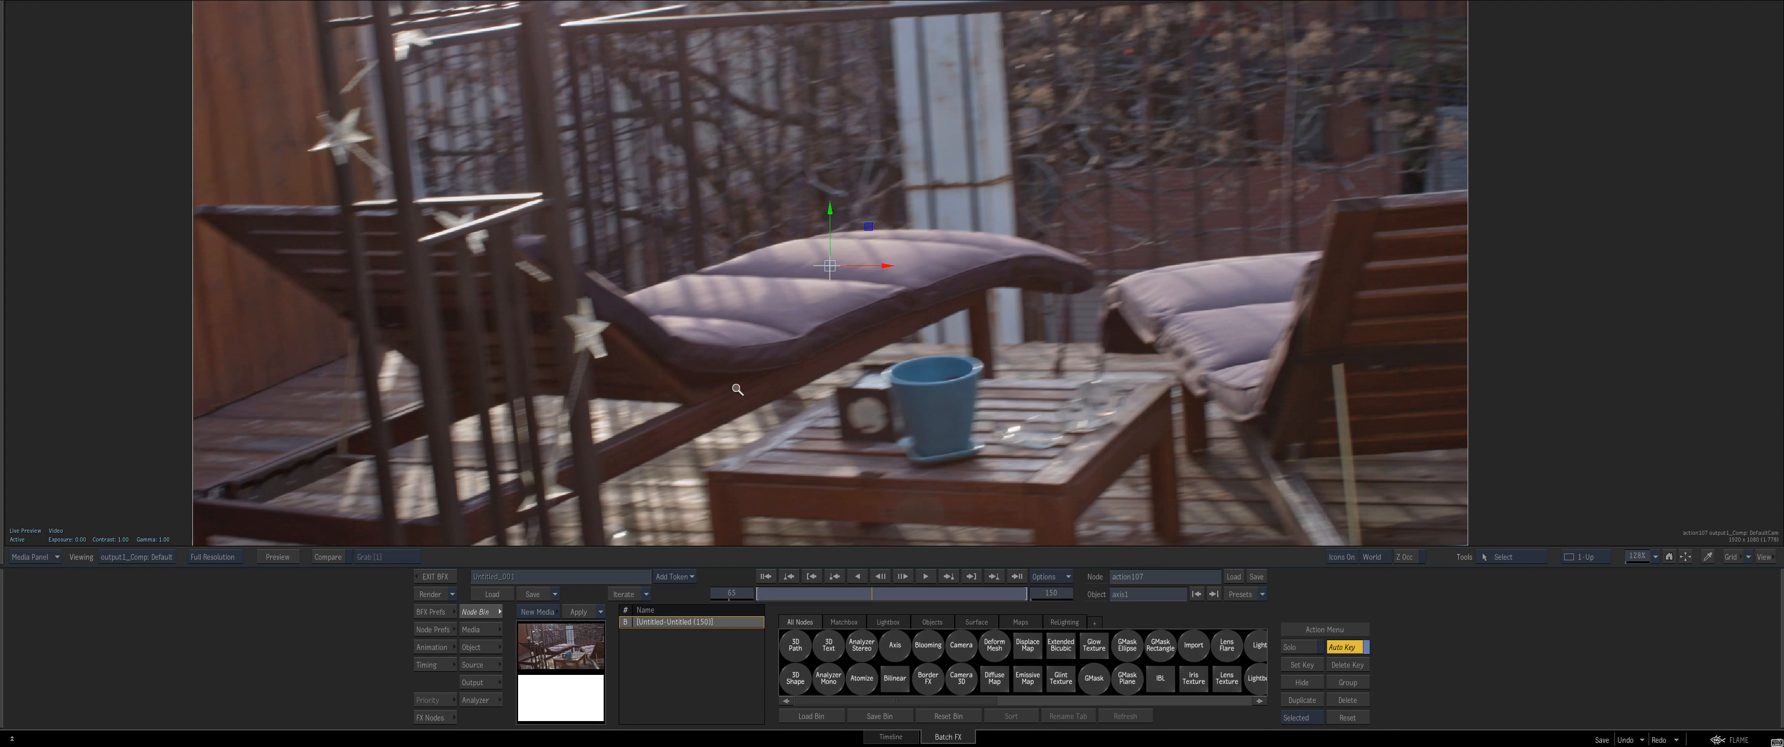
pyautogui.click(432, 646)
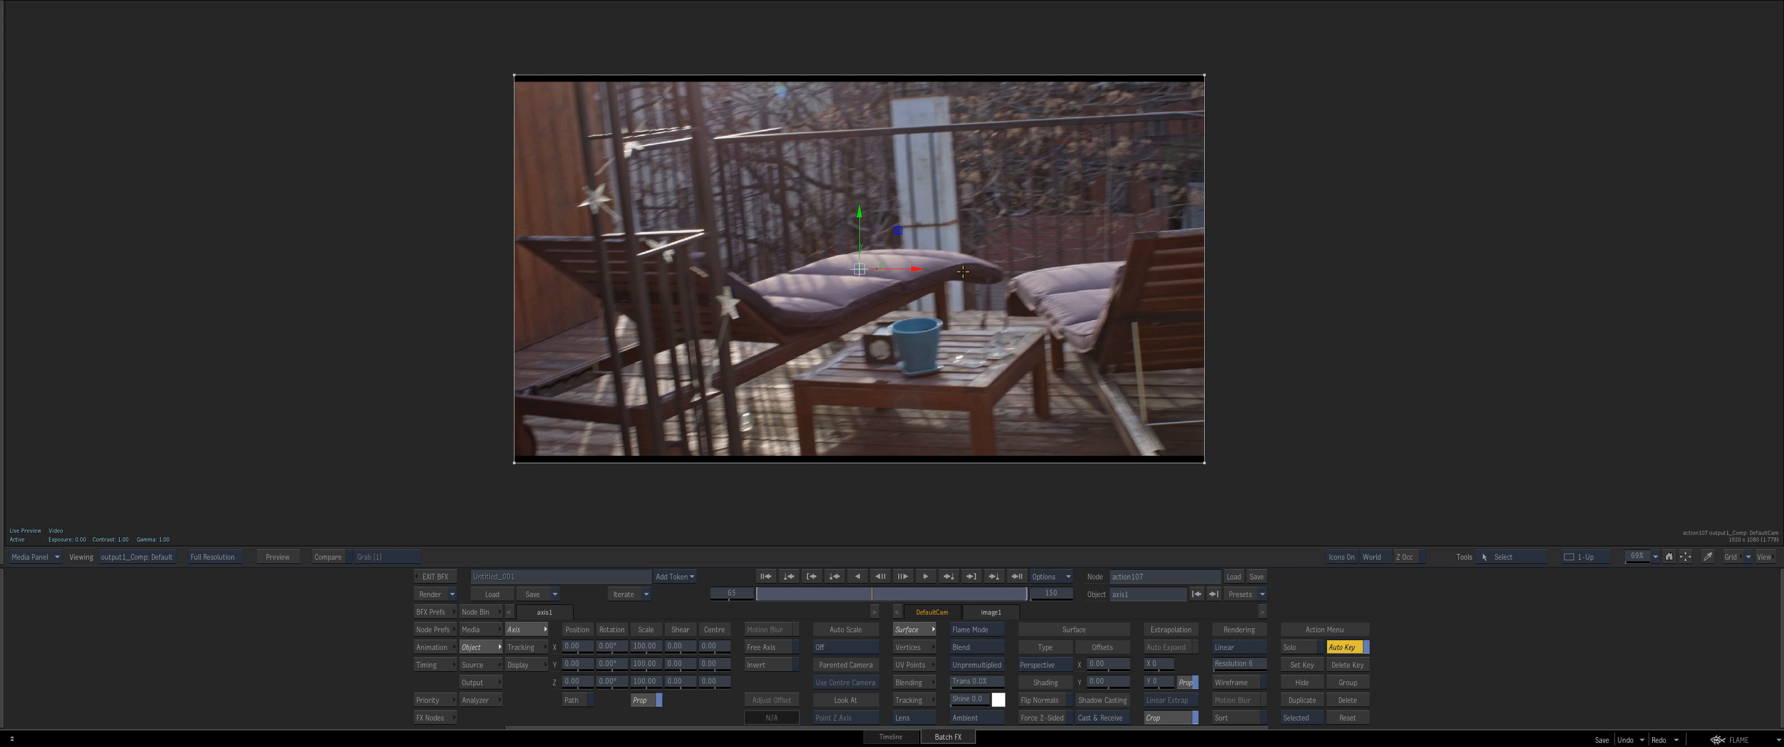
pyautogui.moveTo(596, 327)
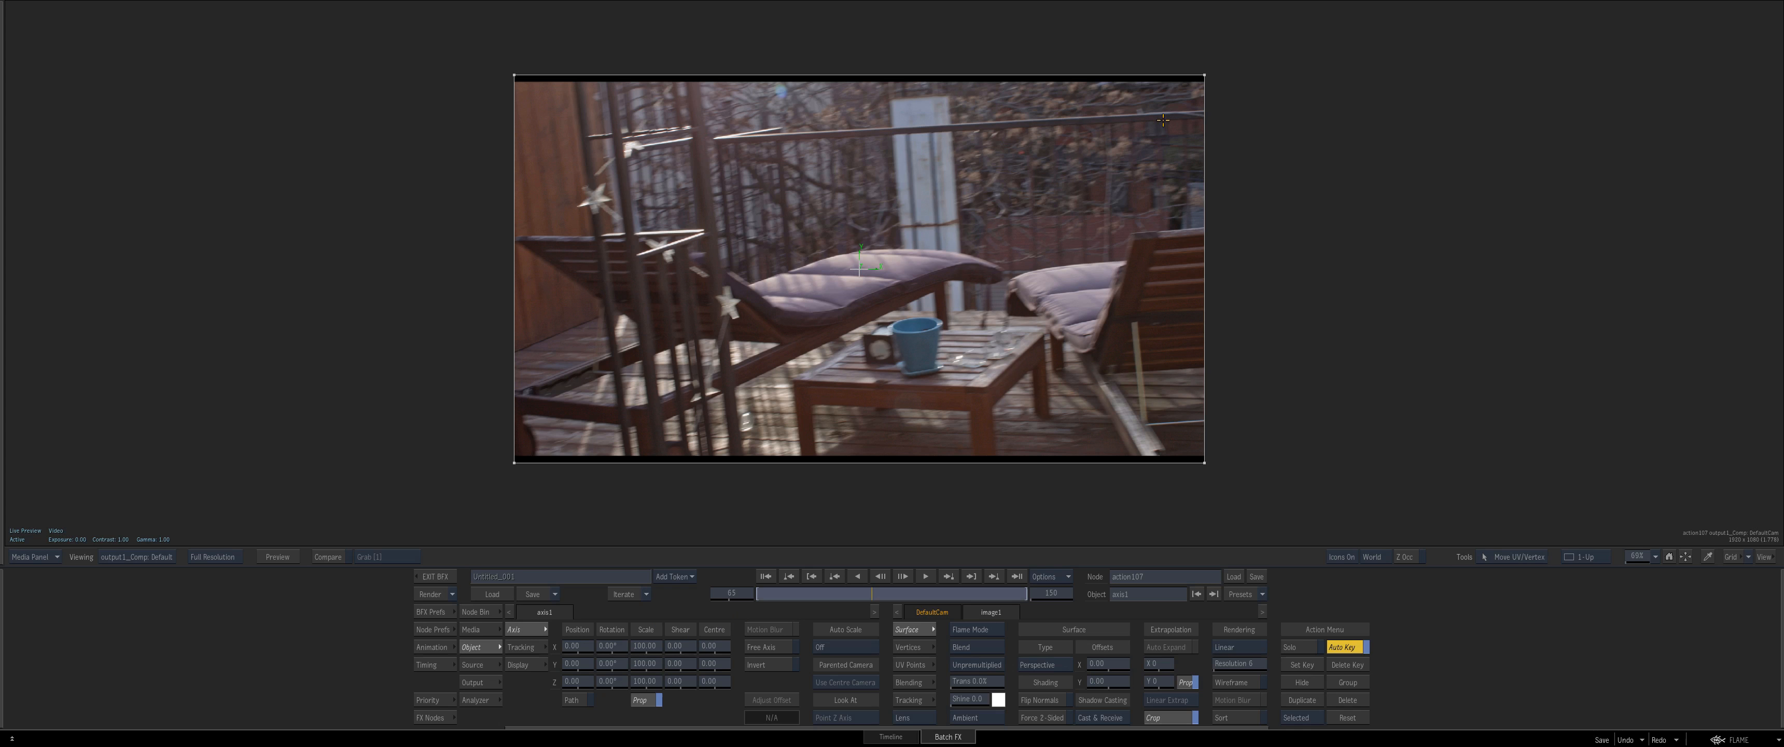
pyautogui.moveTo(1195, 71)
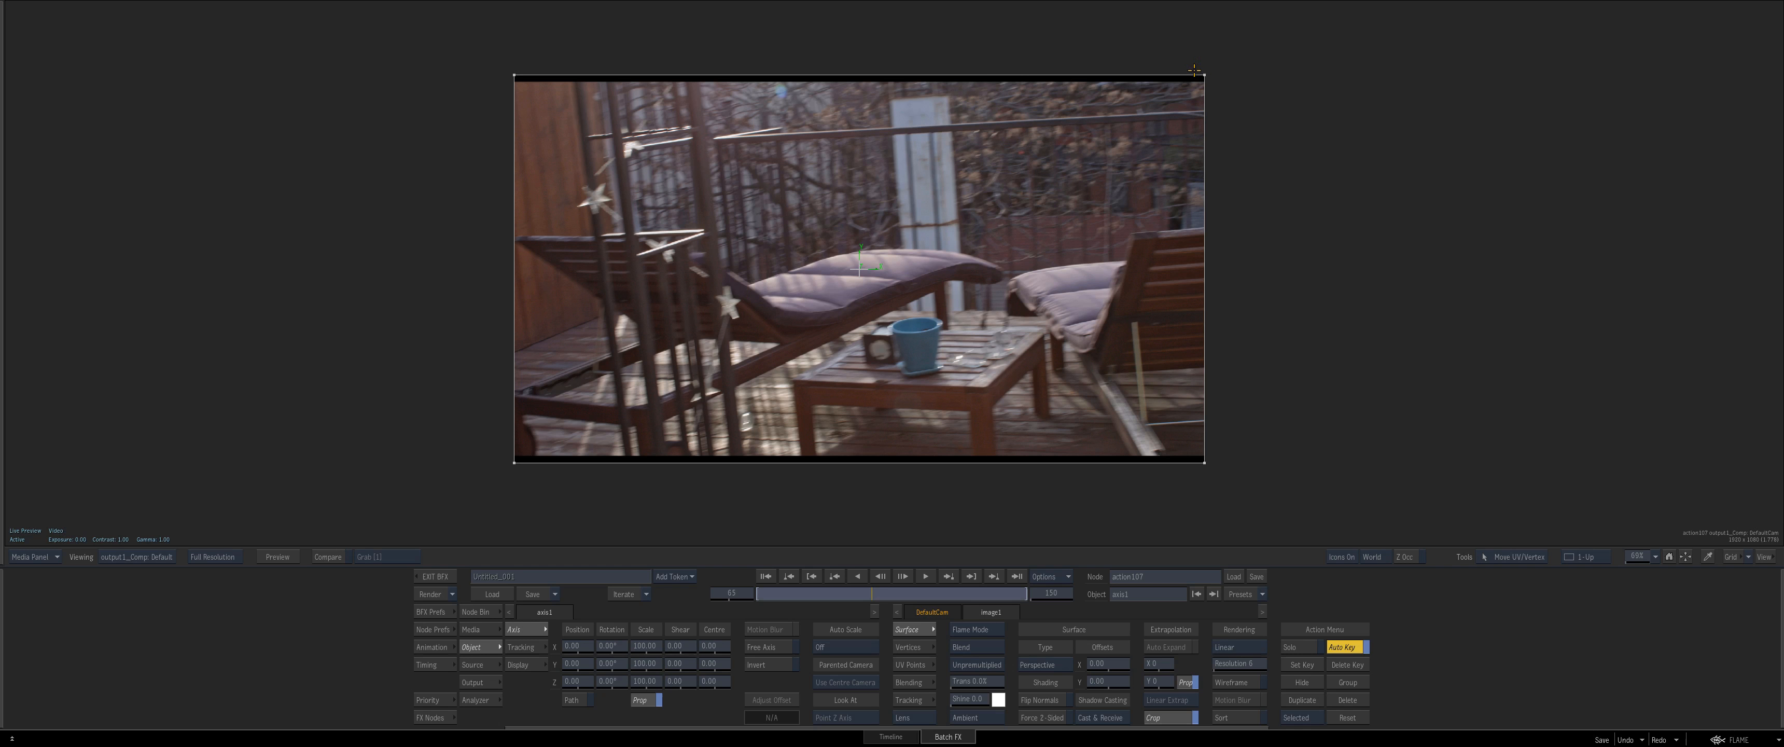
# - Make the surface an Extended Bicubic, centre the lounge chair and show its vertex controls
pyautogui.click(1519, 557)
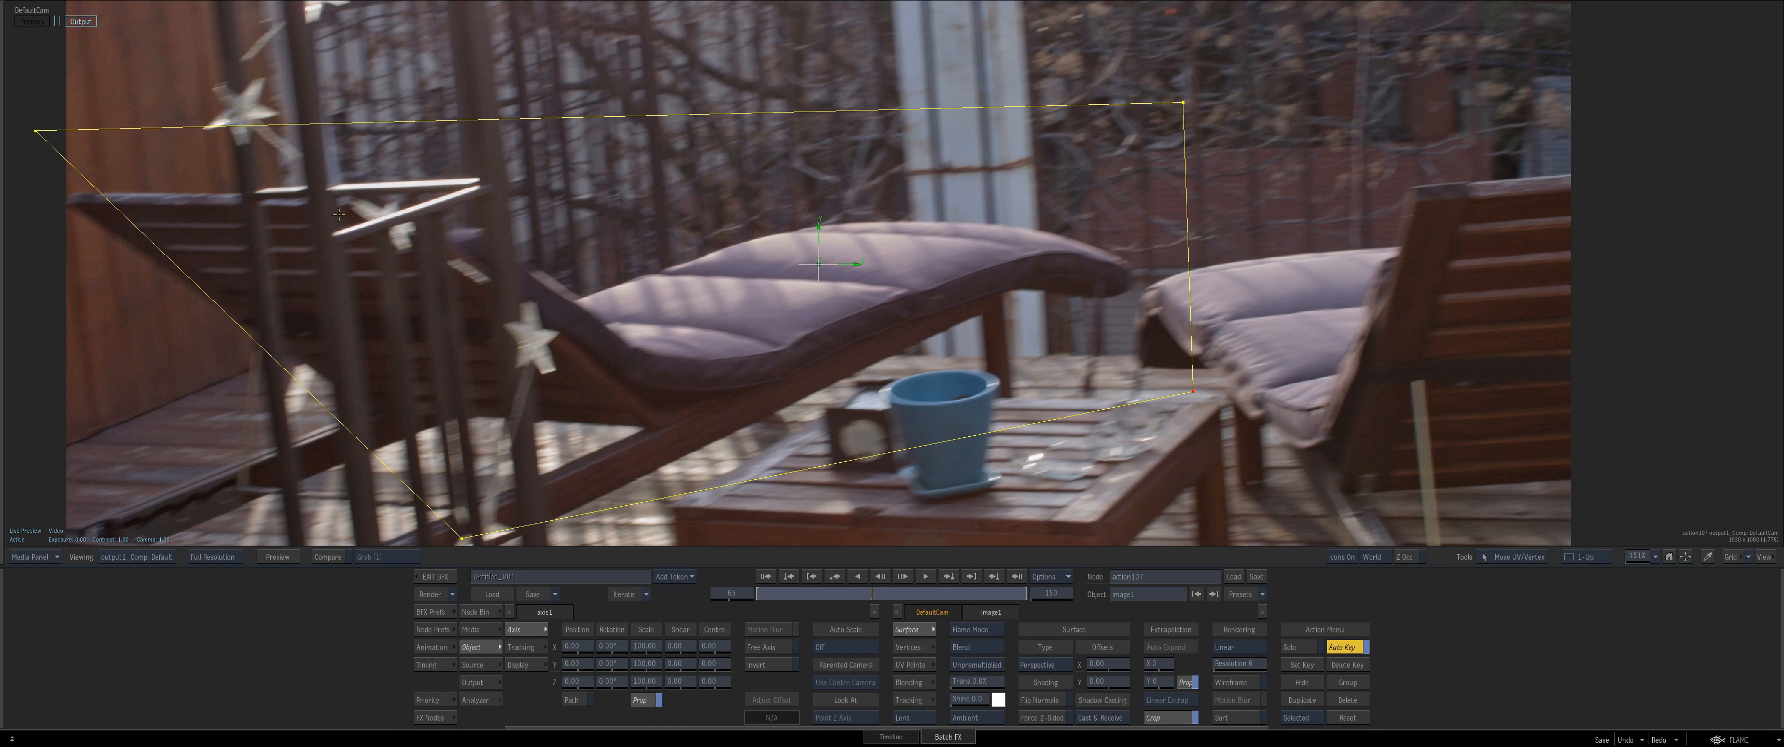
pyautogui.moveTo(855, 363)
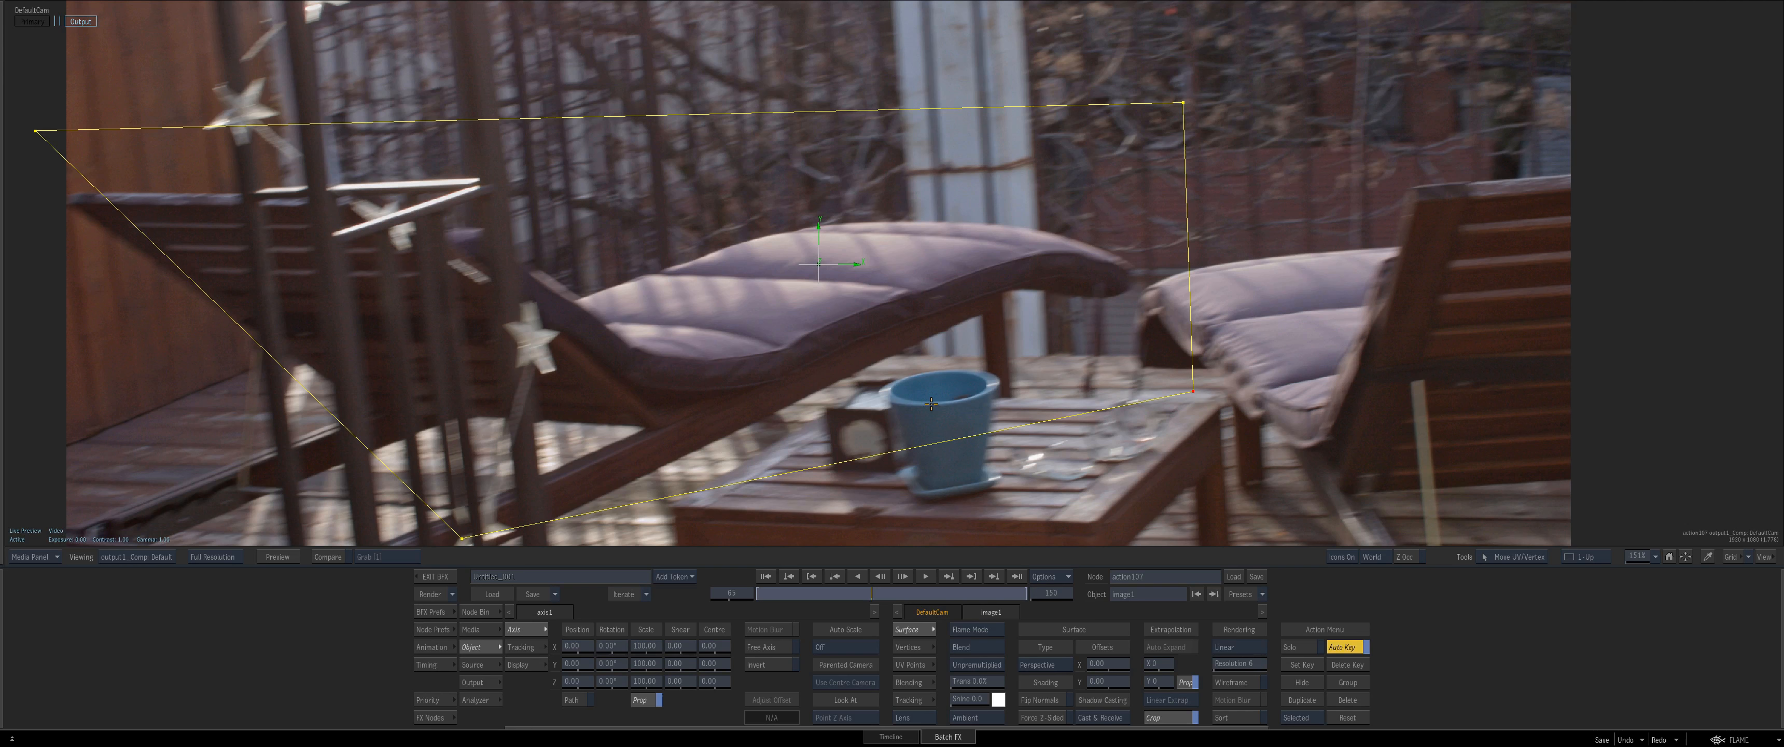
pyautogui.moveTo(1187, 105); pyautogui.dragTo(1136, 108)
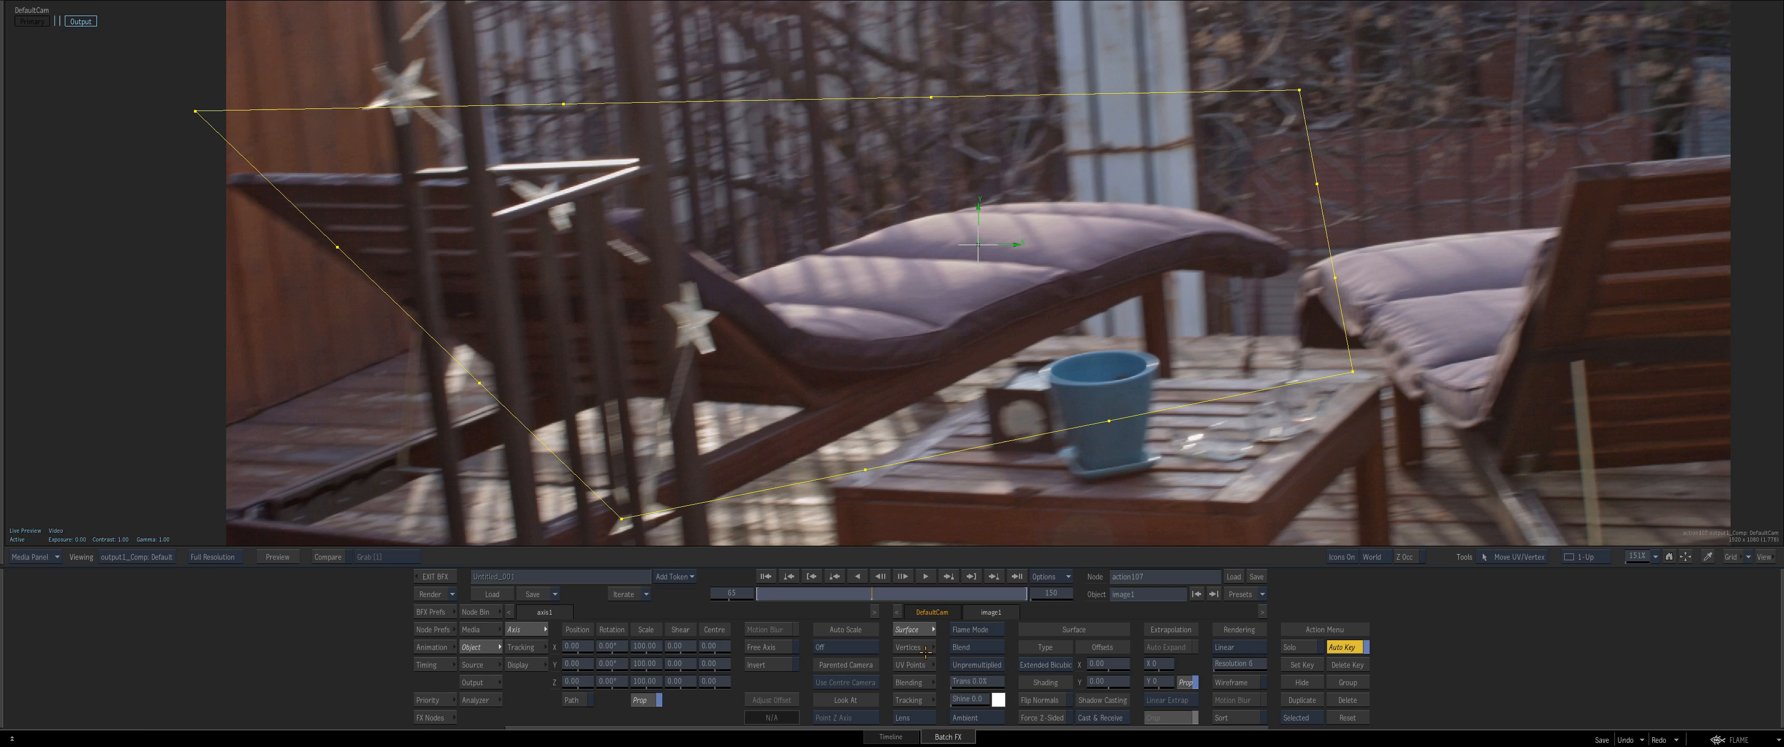
pyautogui.click(909, 647)
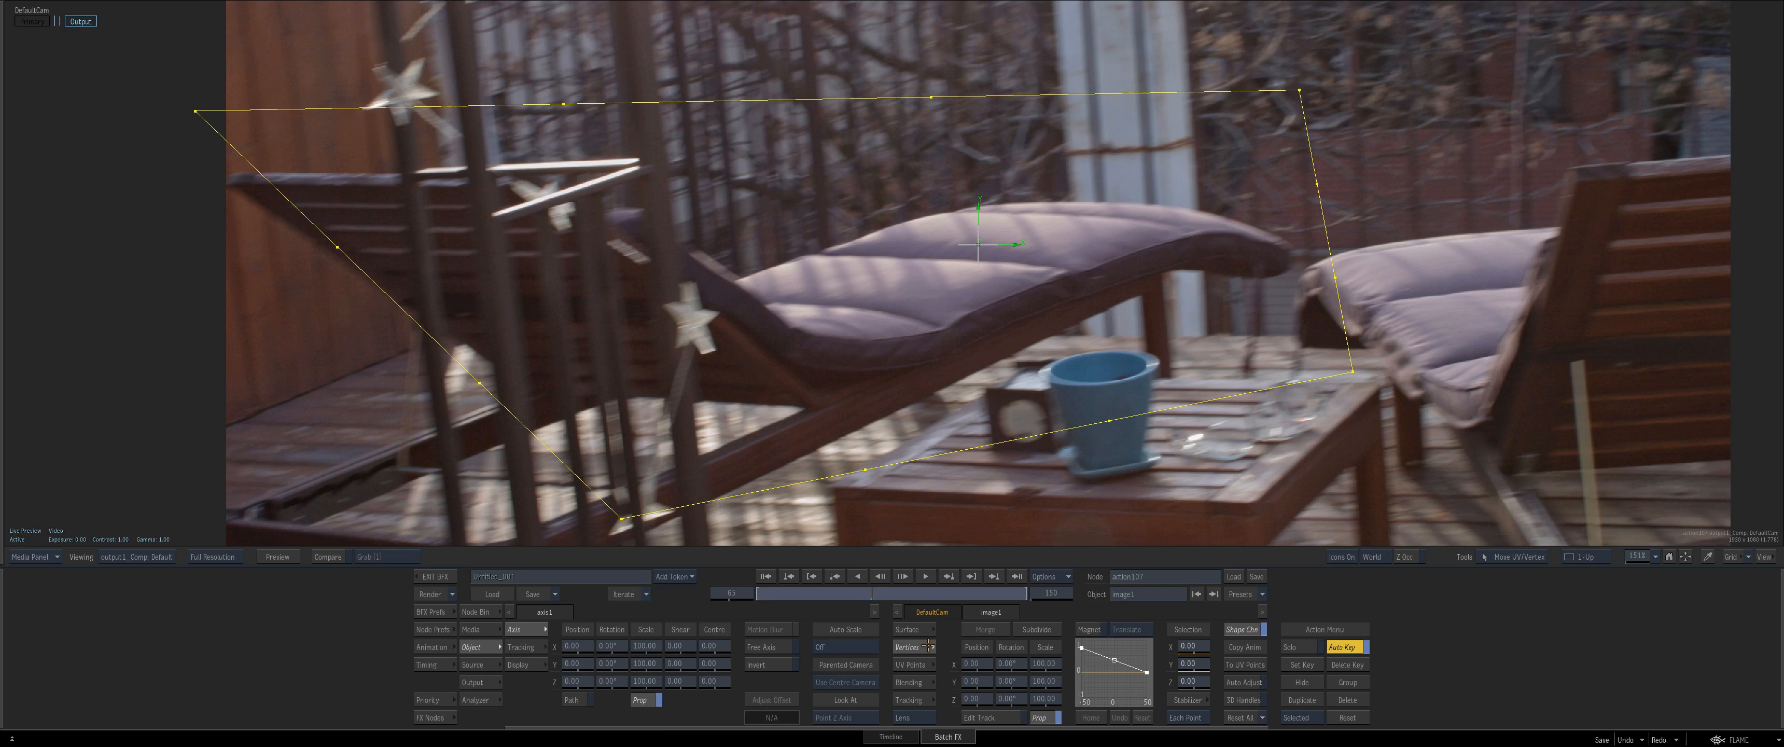
# - Subdivide the bicubic mesh once and drag its points with Move UV/Vertex to wave-warp the cushion
pyautogui.click(906, 629)
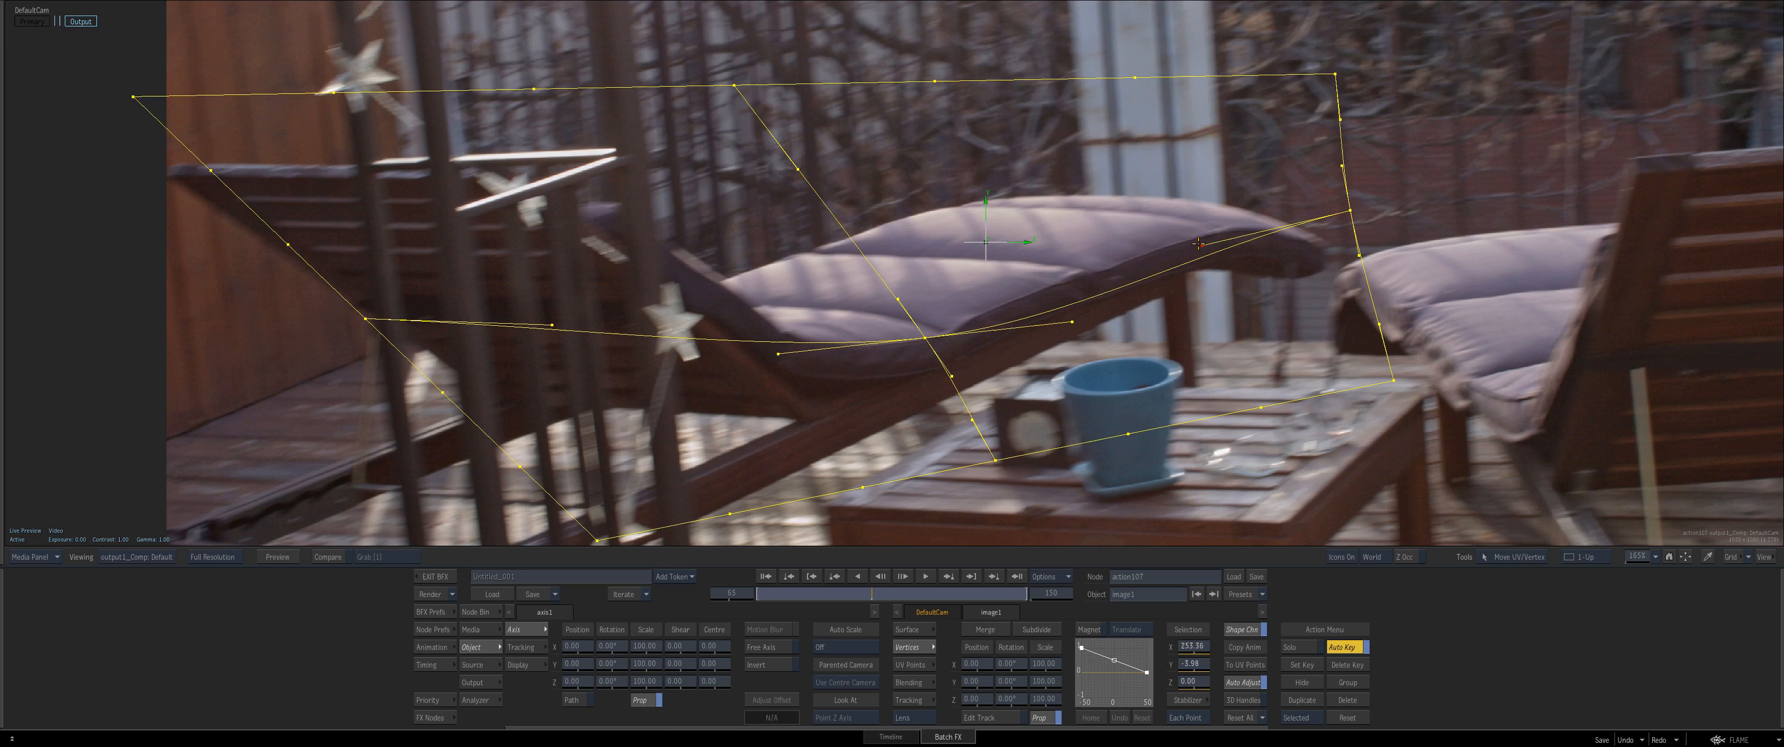
pyautogui.moveTo(1197, 243); pyautogui.dragTo(1047, 305)
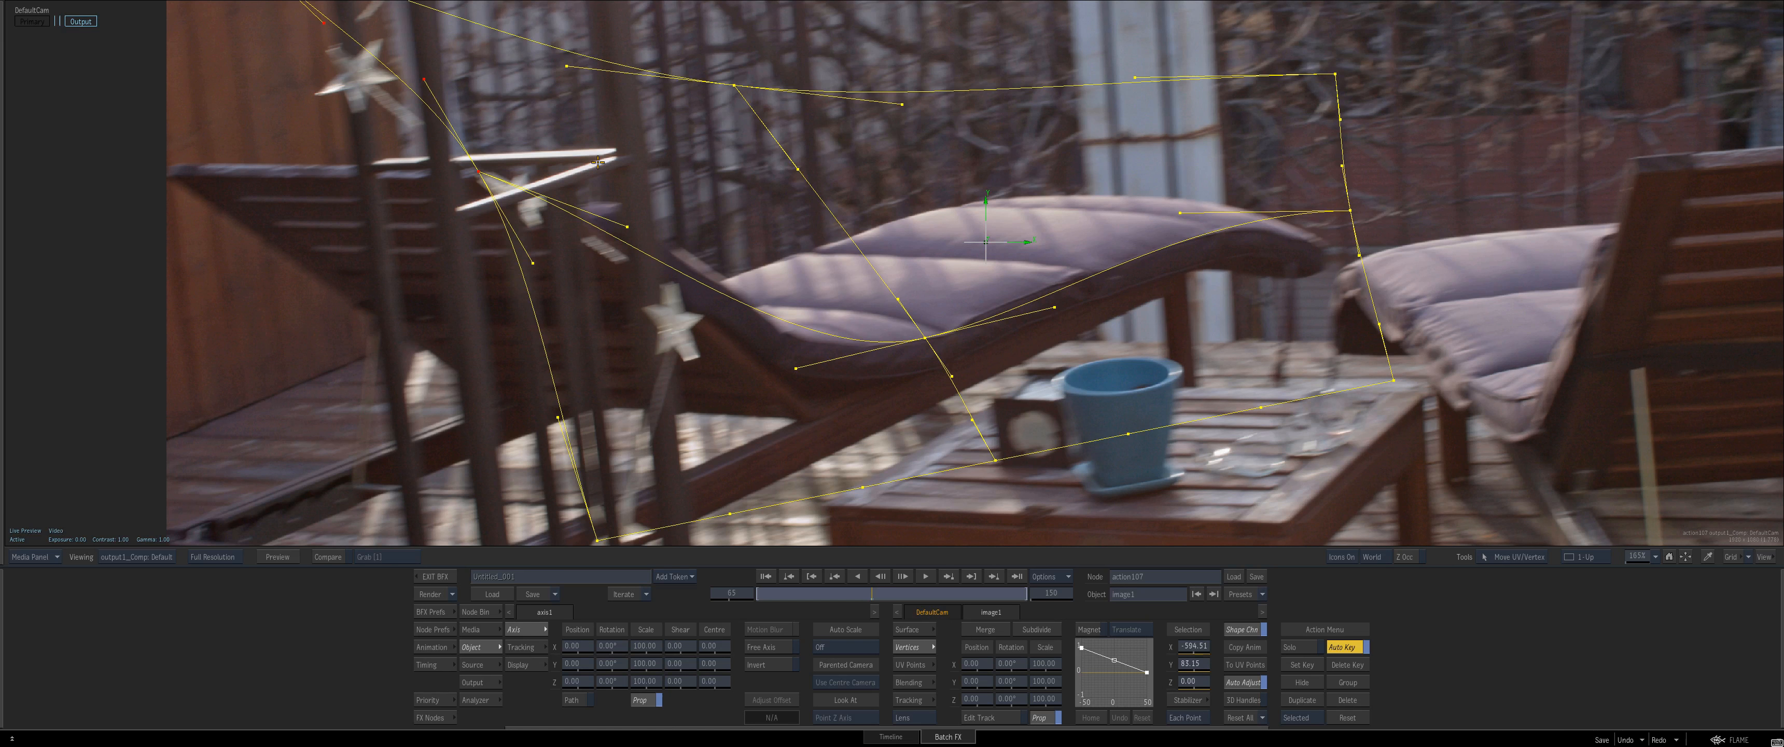
pyautogui.moveTo(600, 162); pyautogui.dragTo(623, 238)
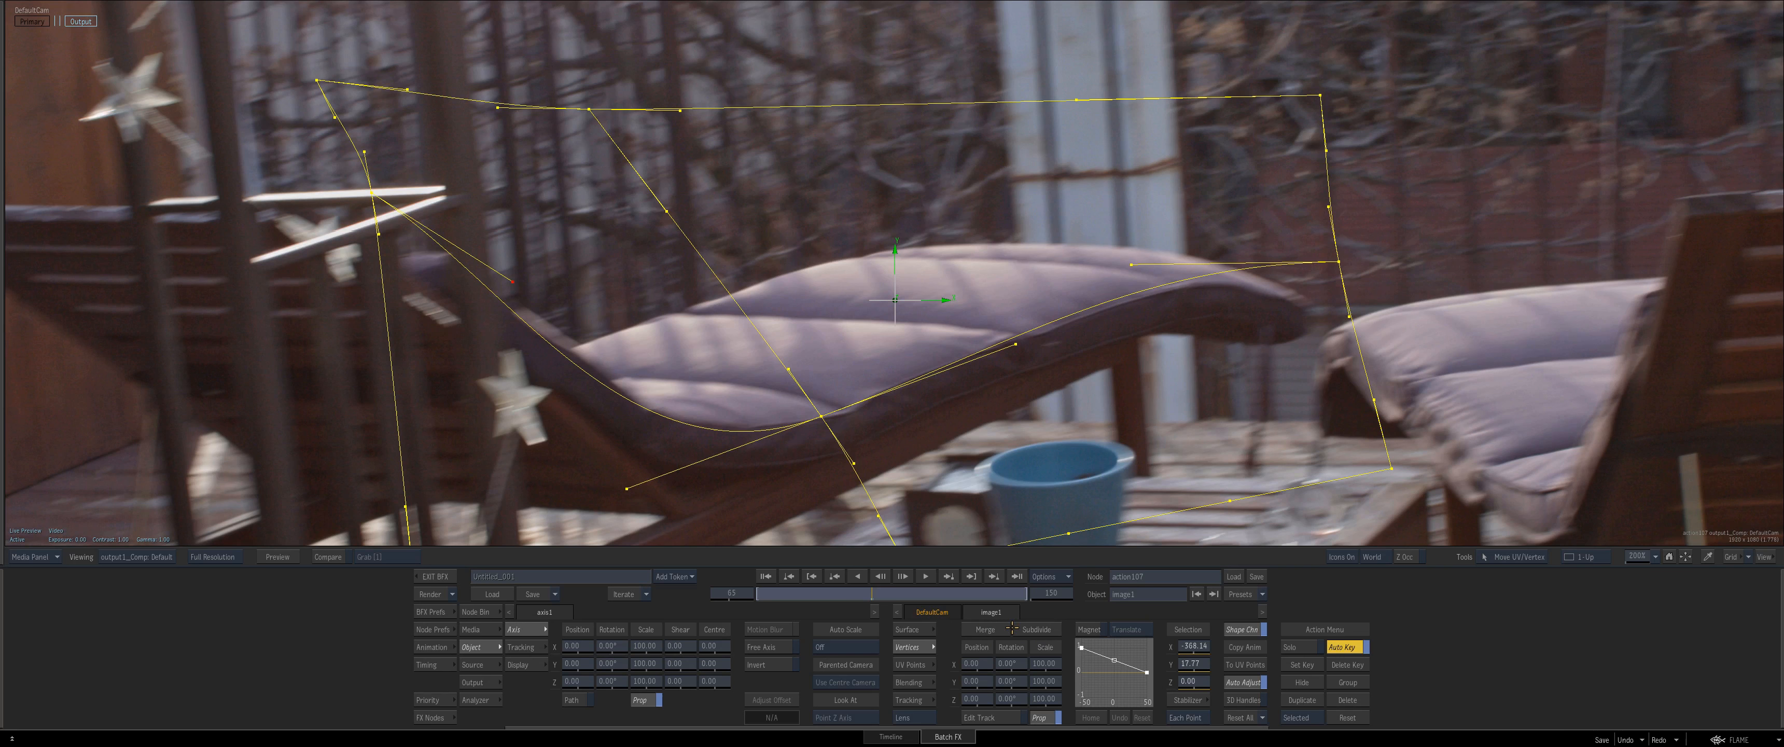
pyautogui.moveTo(1547, 581)
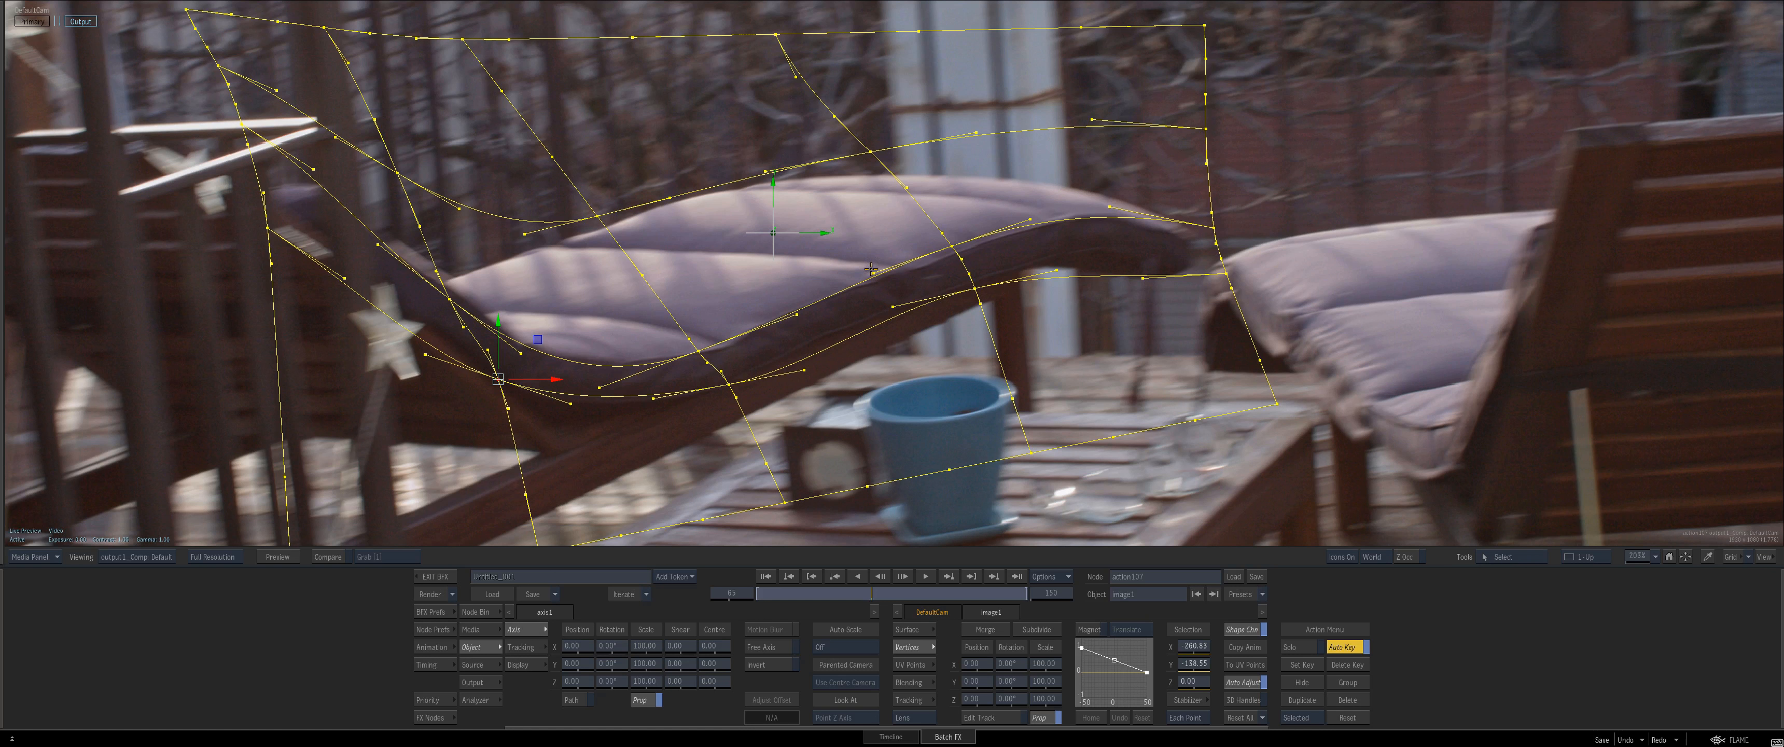
# - View the warped cushion without the mesh overlay, then exit Action to the three-node Batch schematic
pyautogui.moveTo(501, 376); pyautogui.dragTo(967, 238)
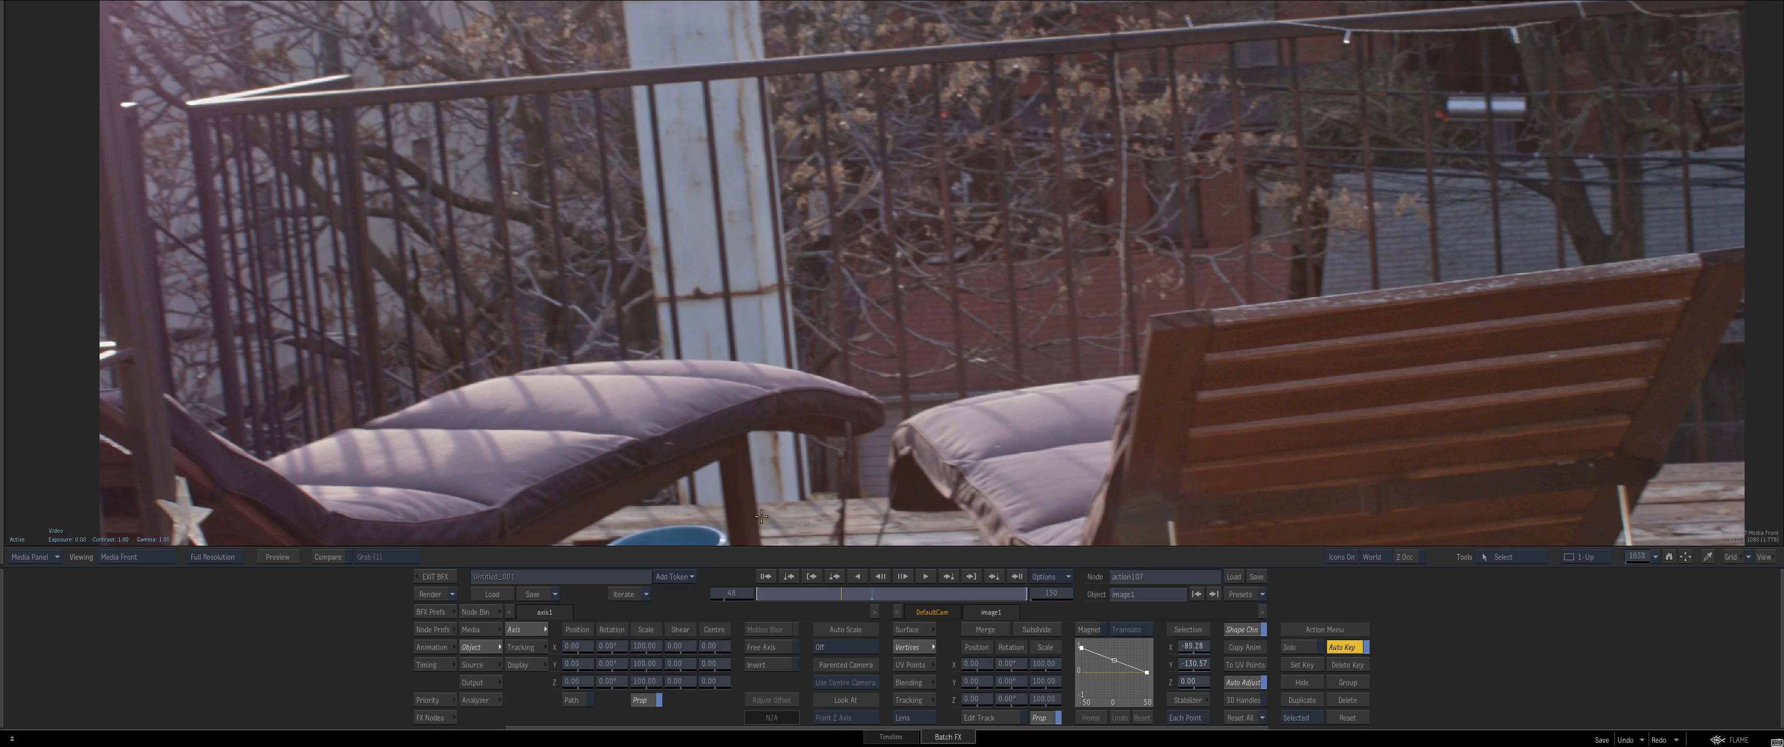
pyautogui.click(125, 558)
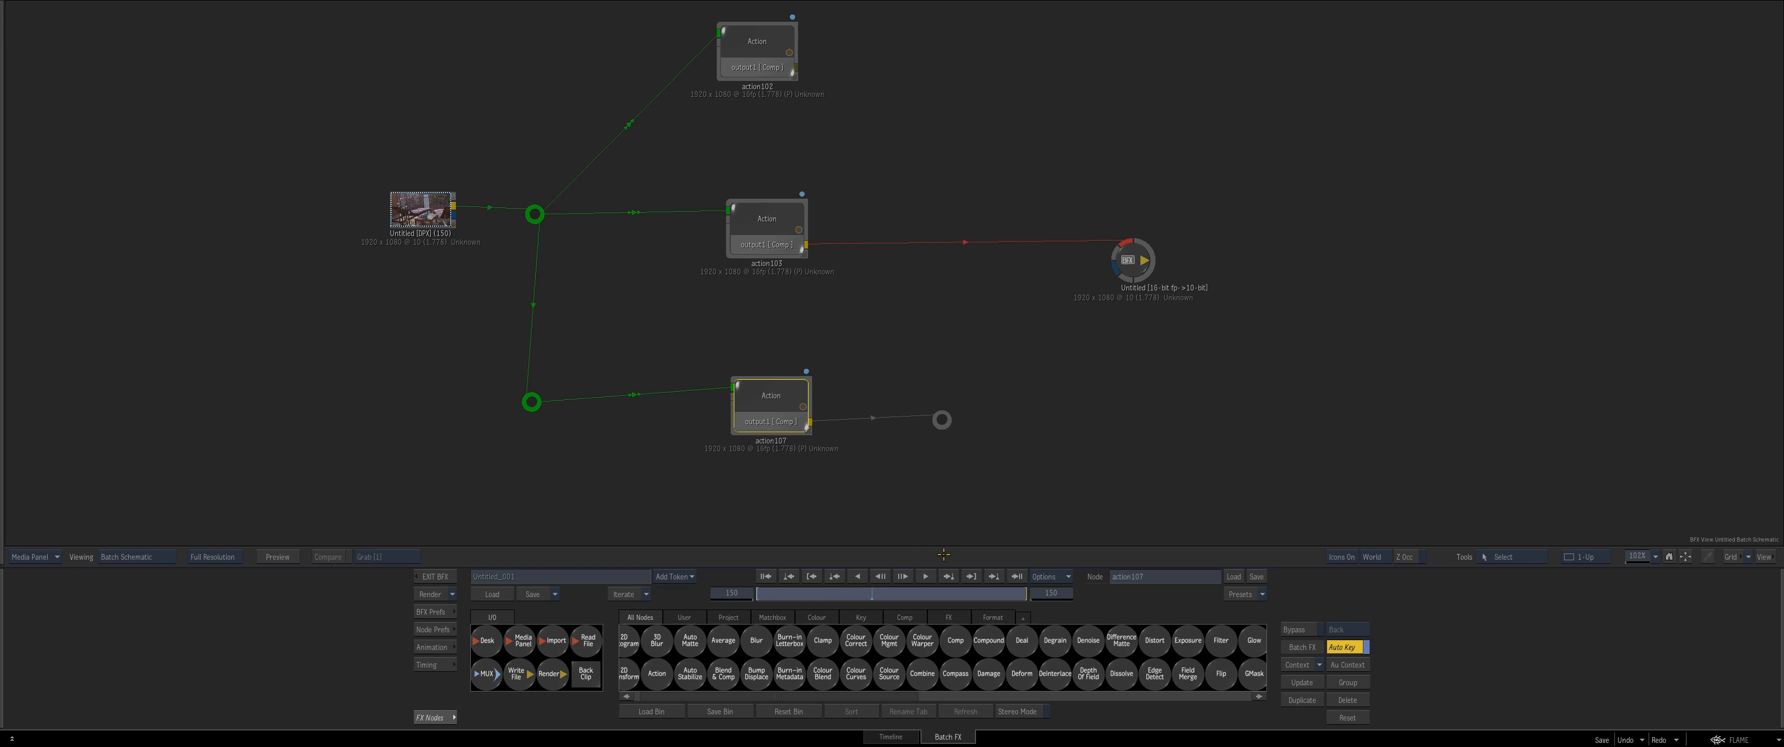
# - Enter the action107 node so the dense warp mesh over the cushion reappears
pyautogui.doubleClick(770, 405)
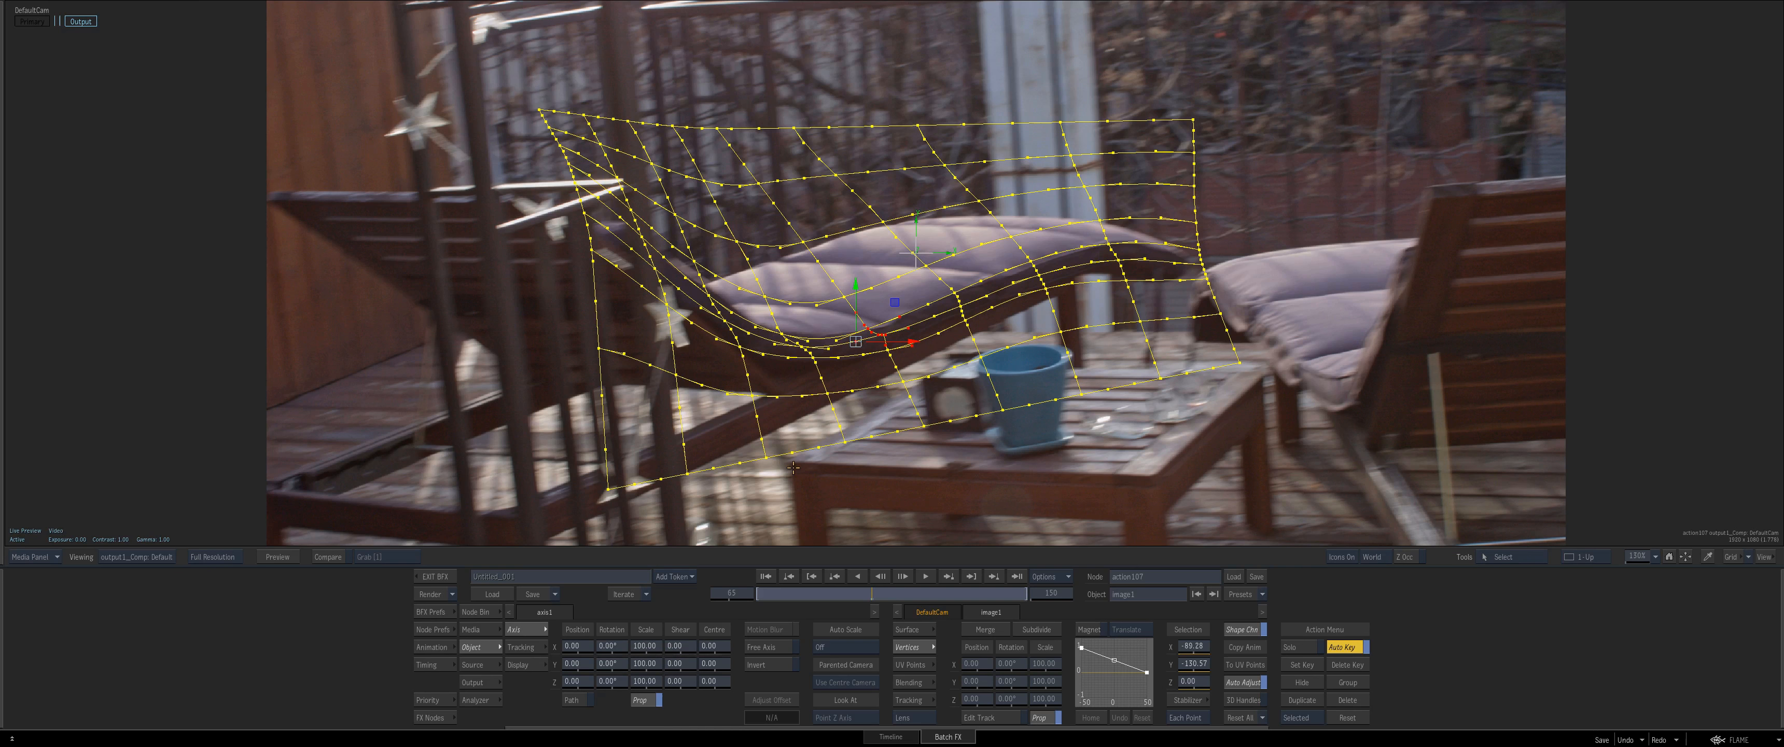
pyautogui.moveTo(1161, 456)
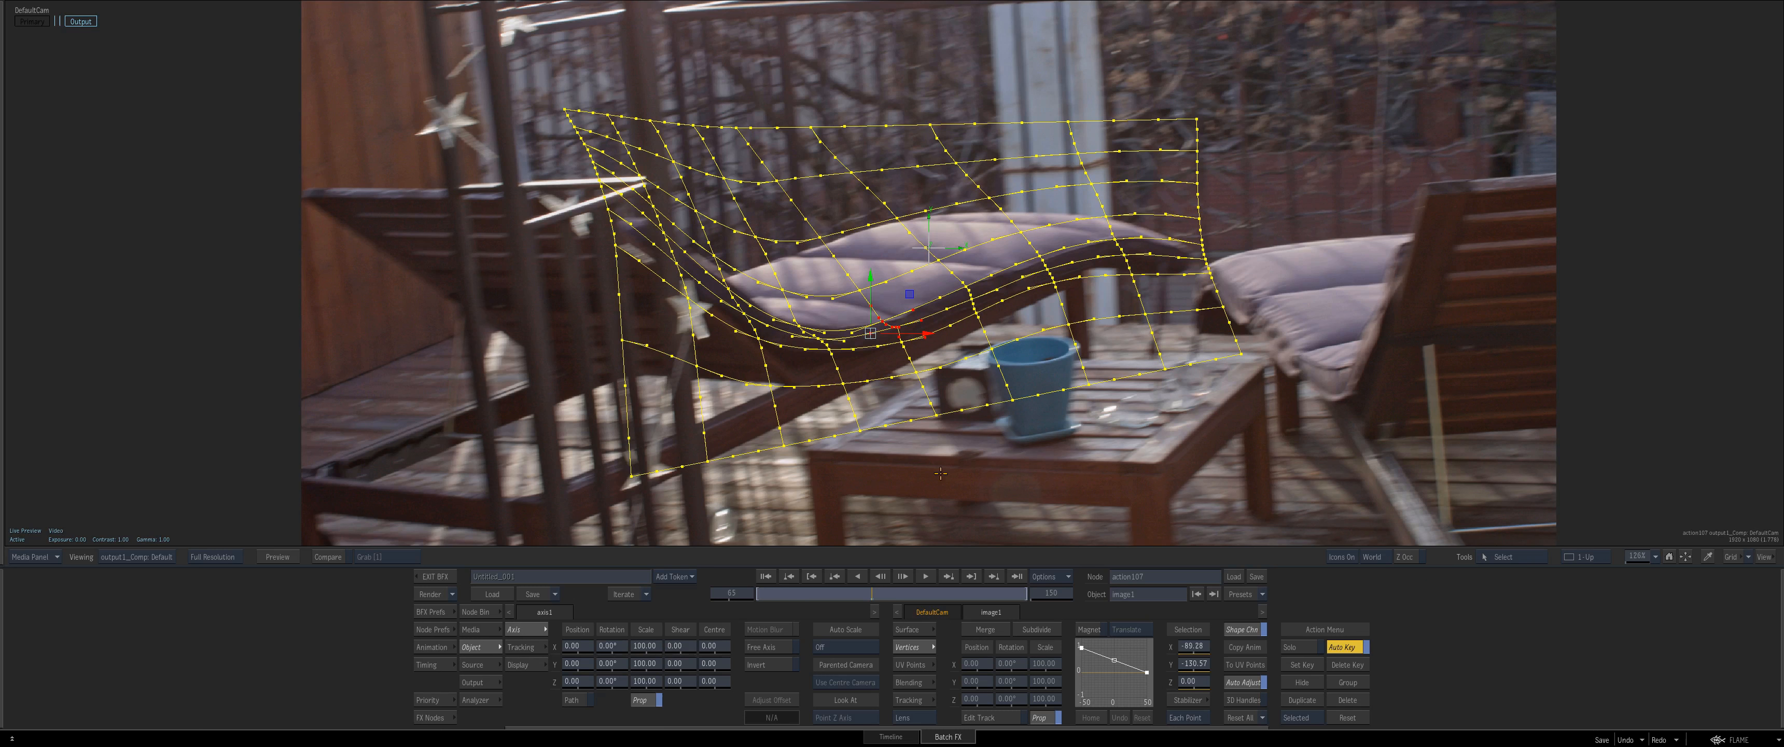
pyautogui.moveTo(1147, 510)
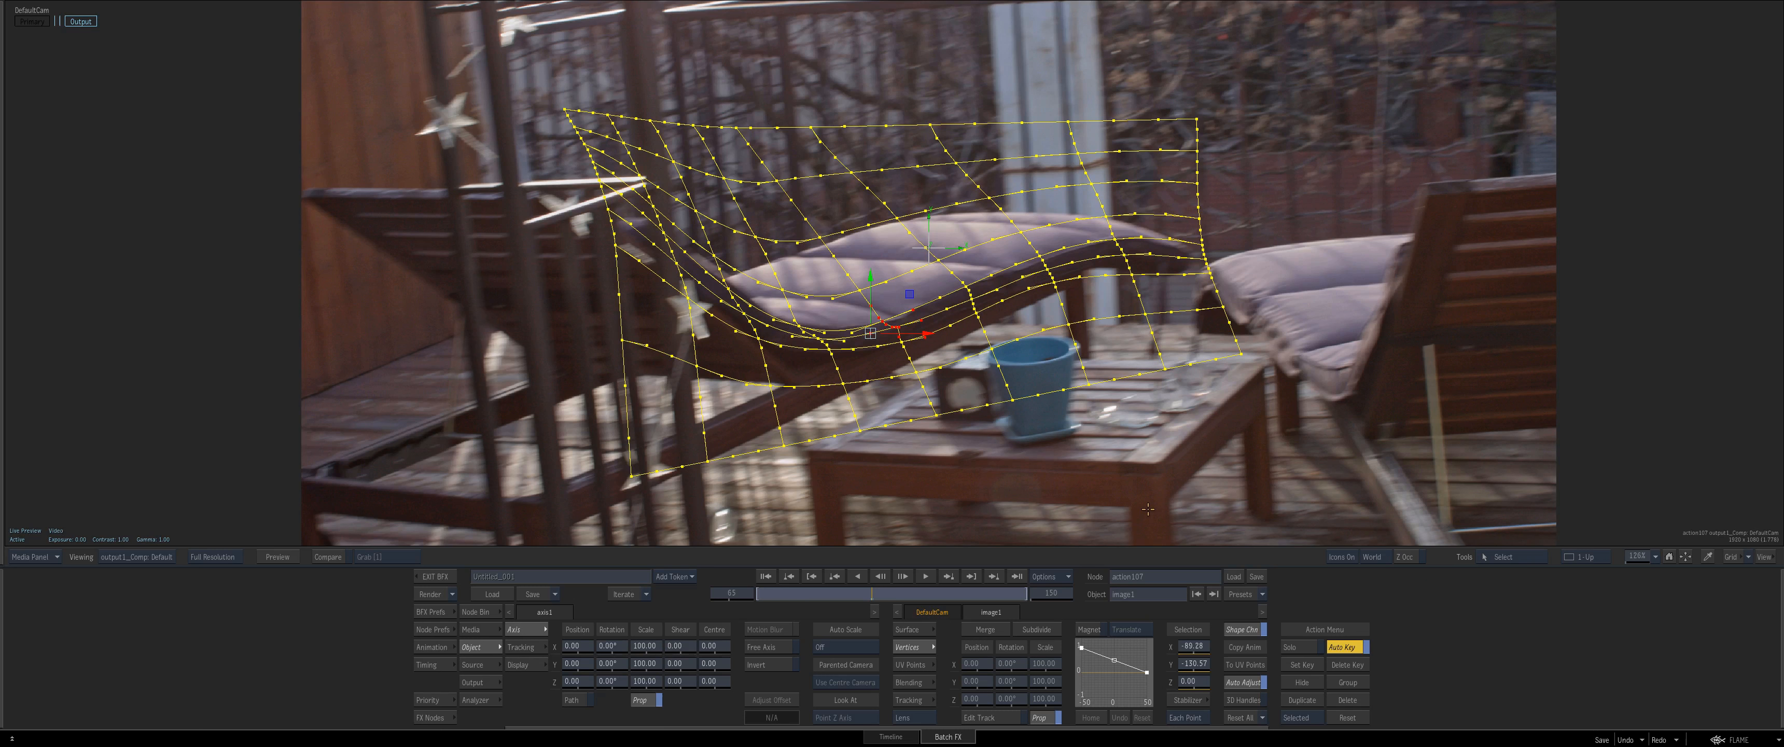
pyautogui.moveTo(1125, 491)
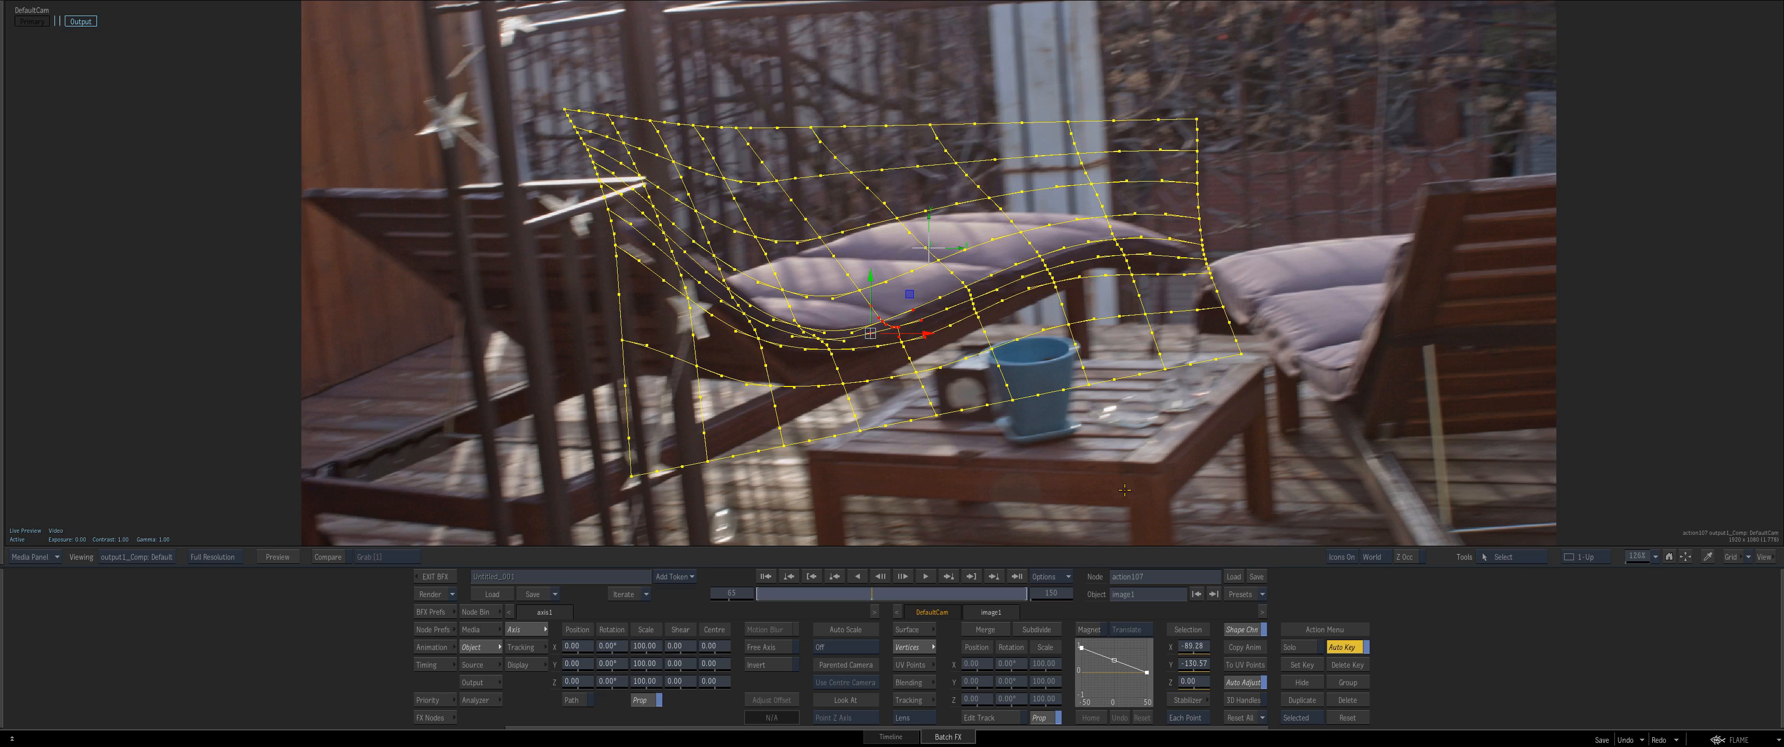